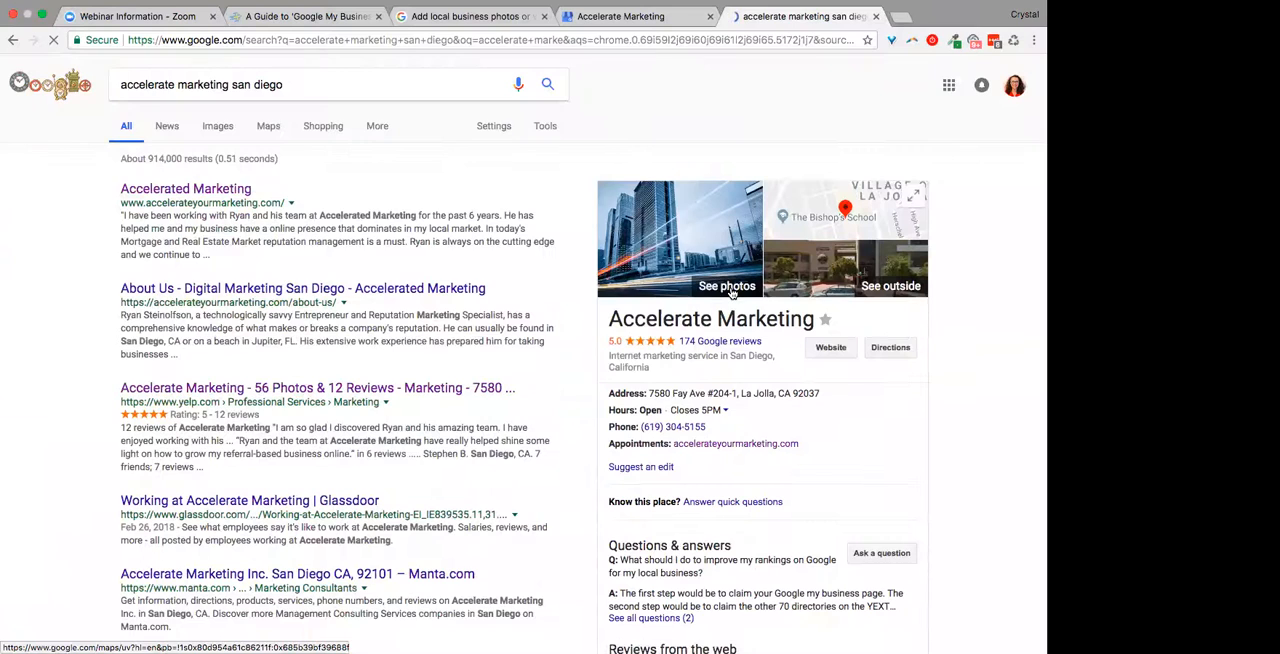
- Open the Accelerate Marketing listing's photo gallery from the 'See photos' link
left_click(728, 286)
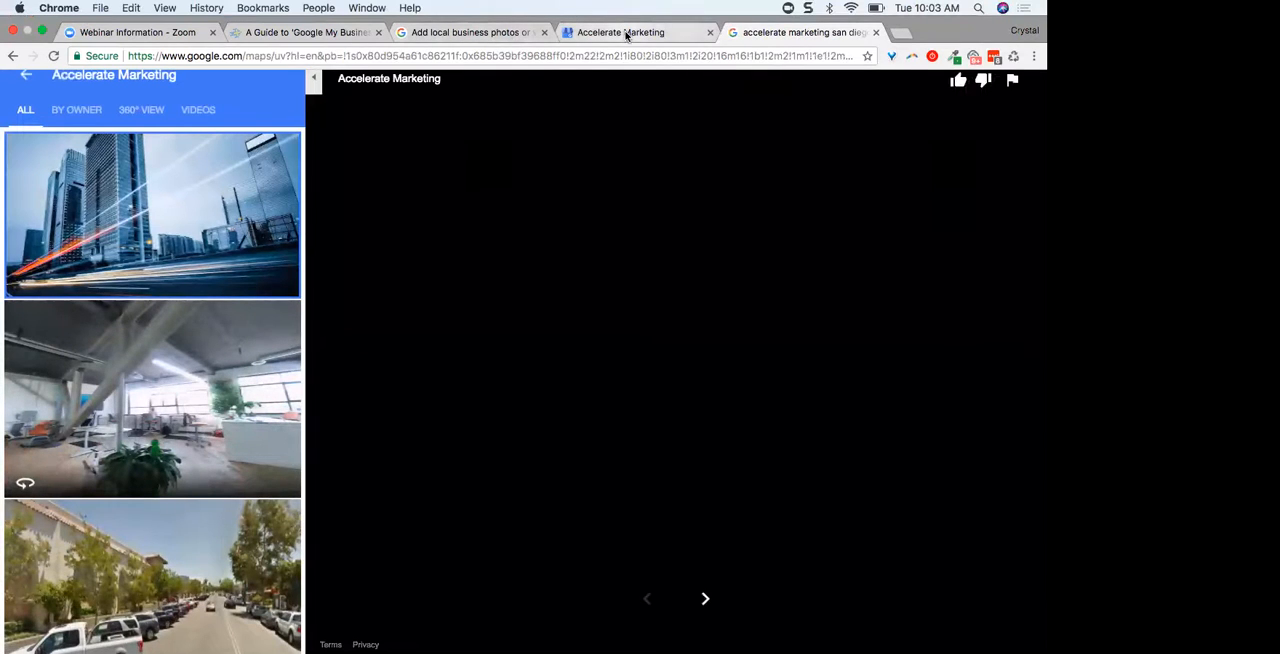
left_click(152, 212)
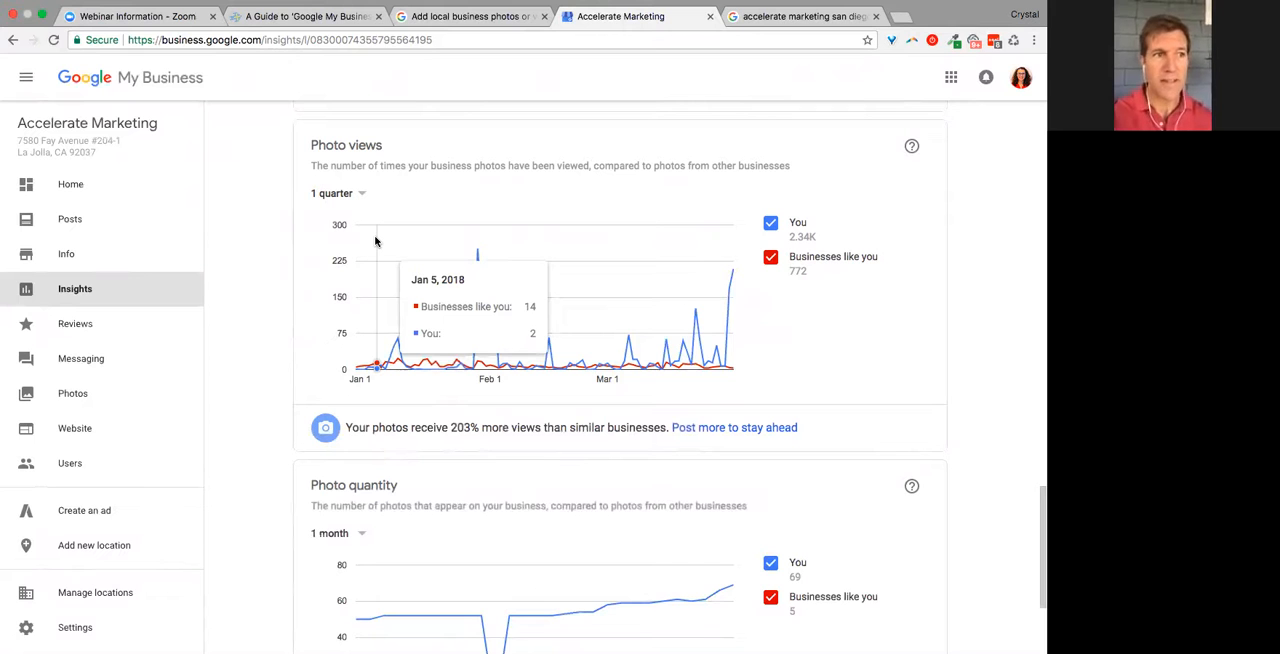
mouse_move(476, 256)
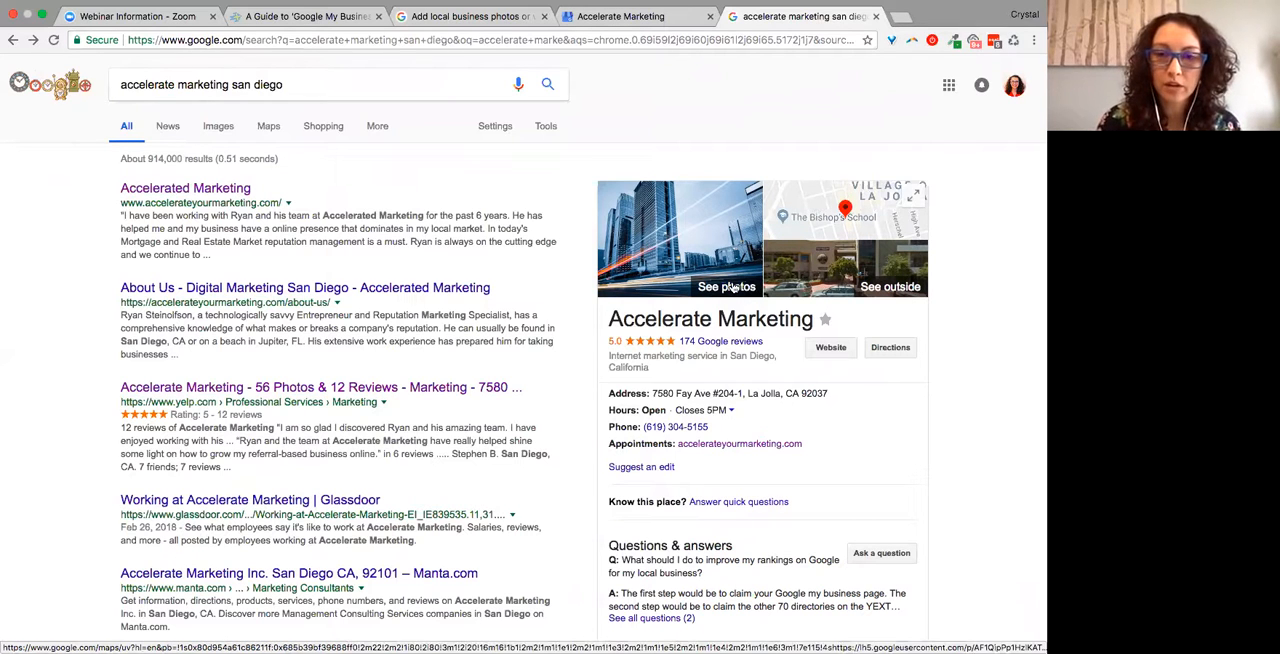
- Open the gallery's All tab and scroll down through event, team and certification photos
left_click(726, 288)
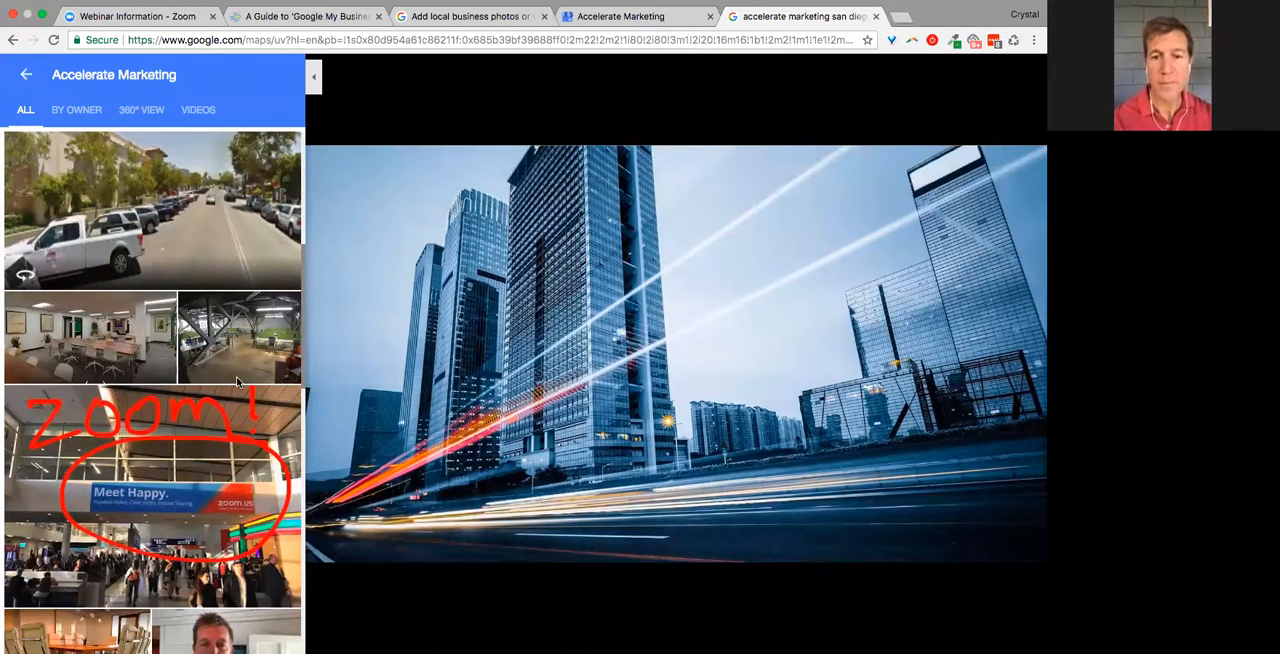
scroll("down", 3)
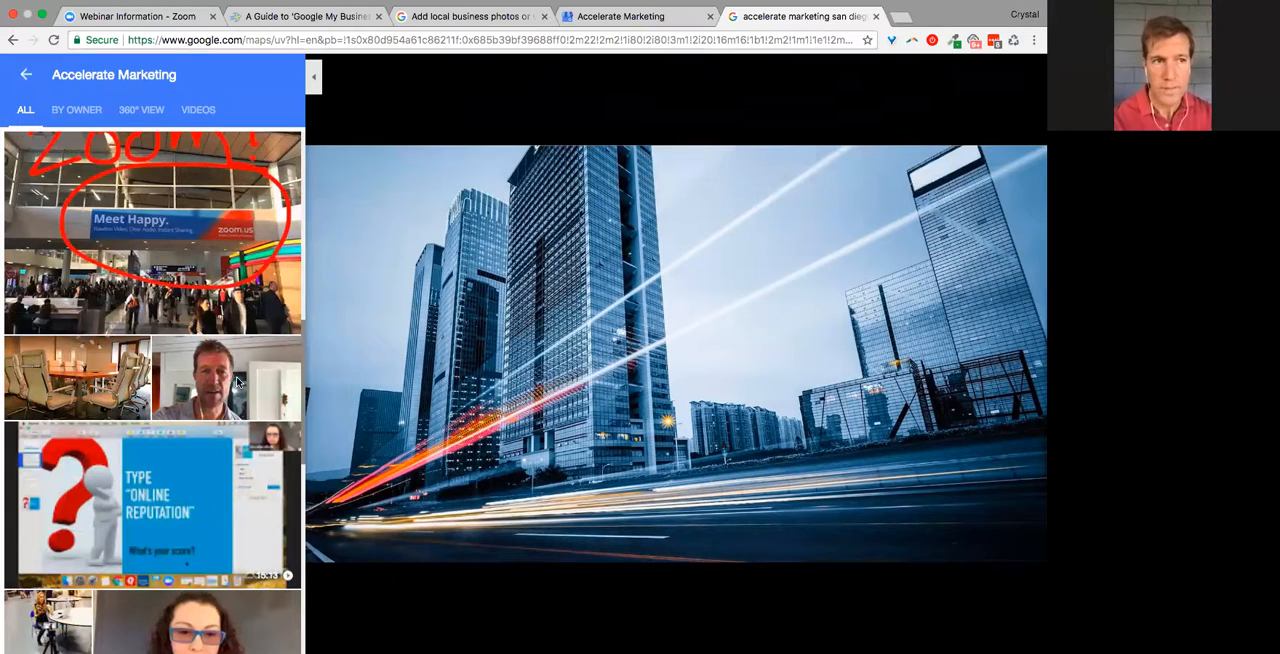
scroll("down", 3)
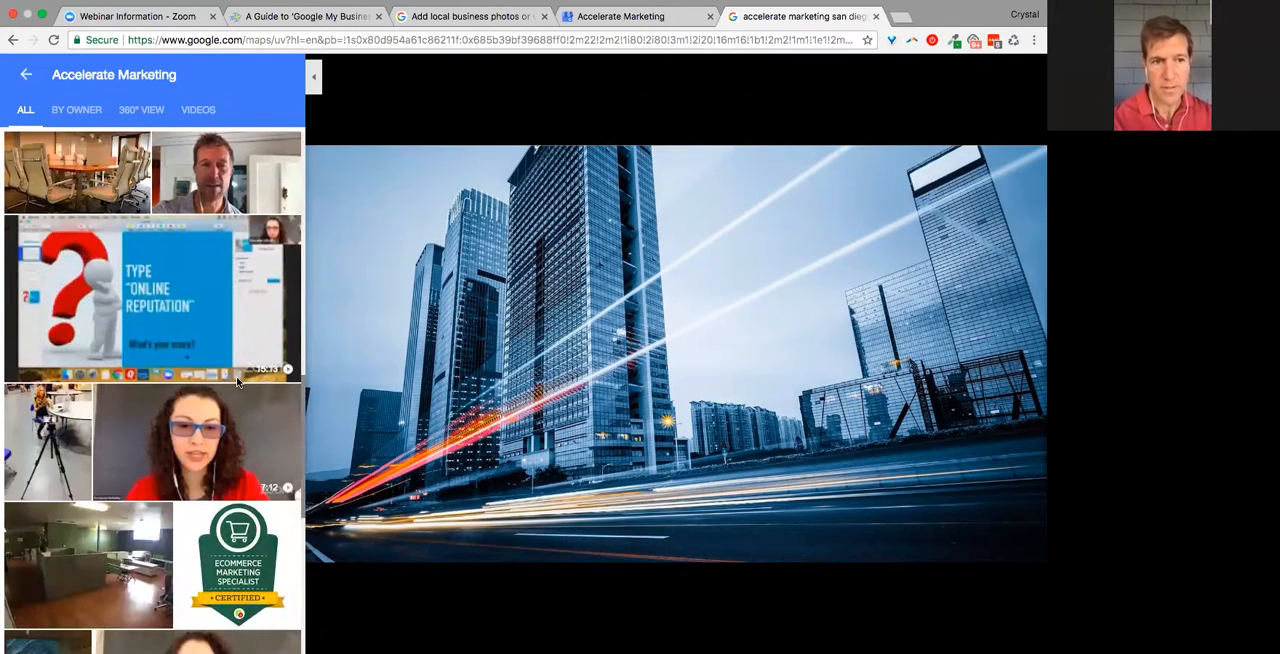
scroll("down", 3)
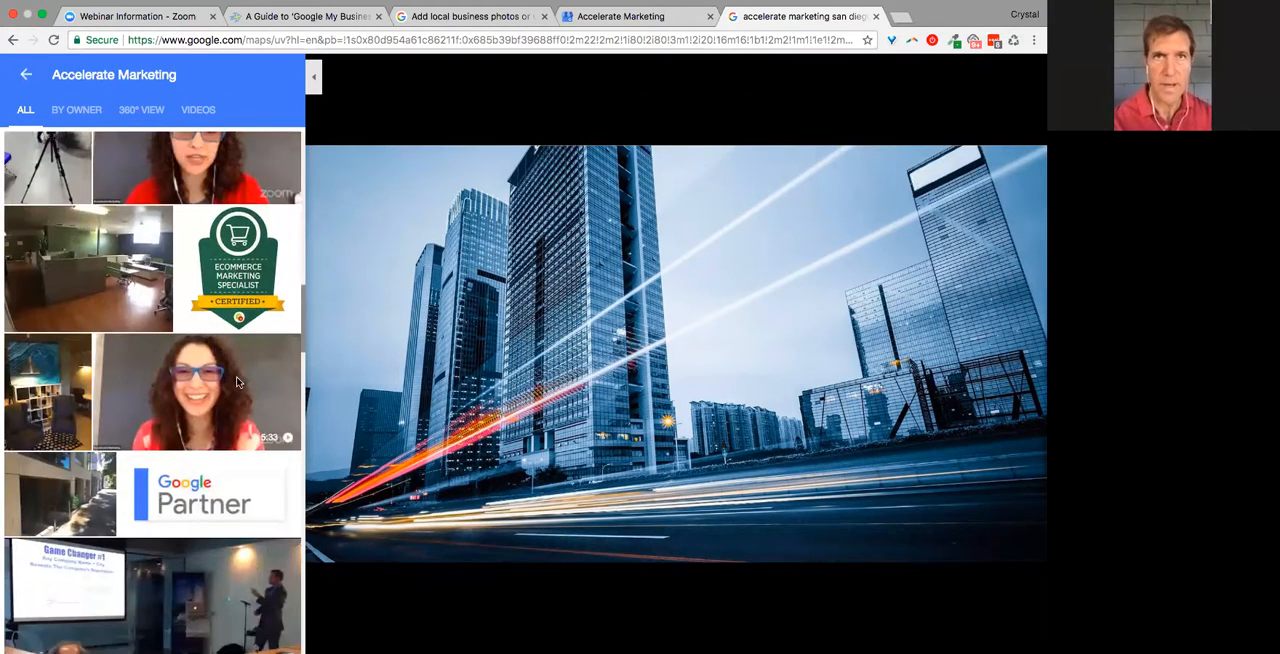
scroll("down", 3)
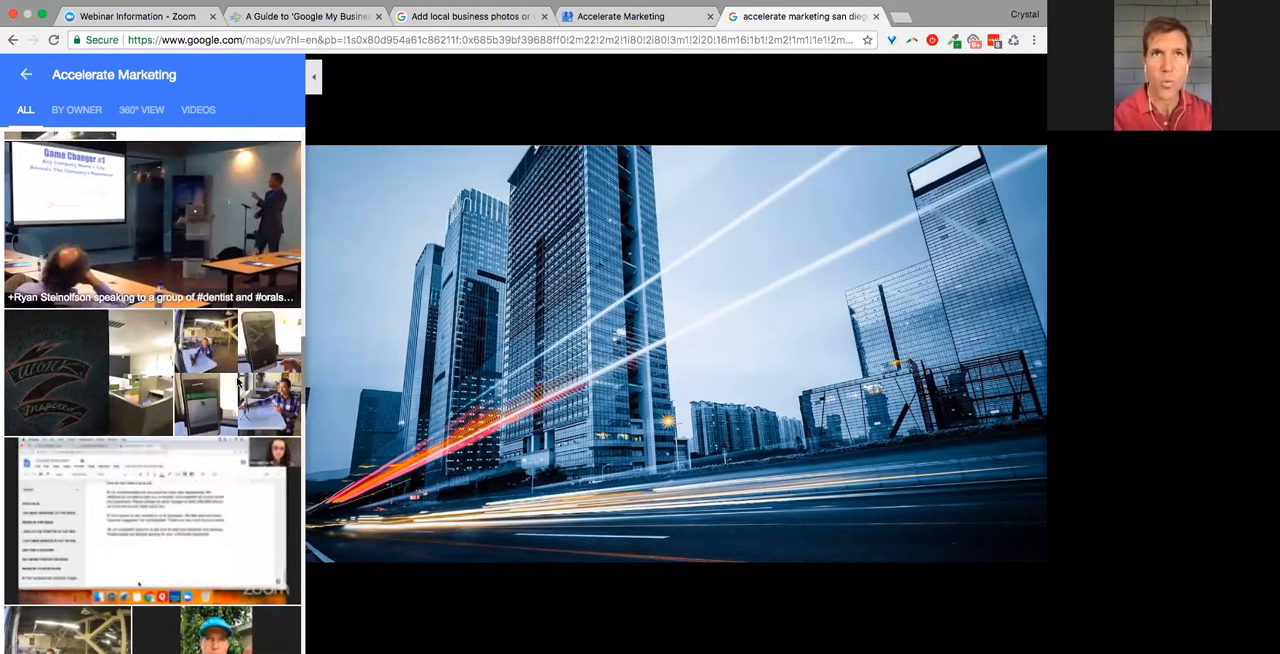
scroll("down", 3)
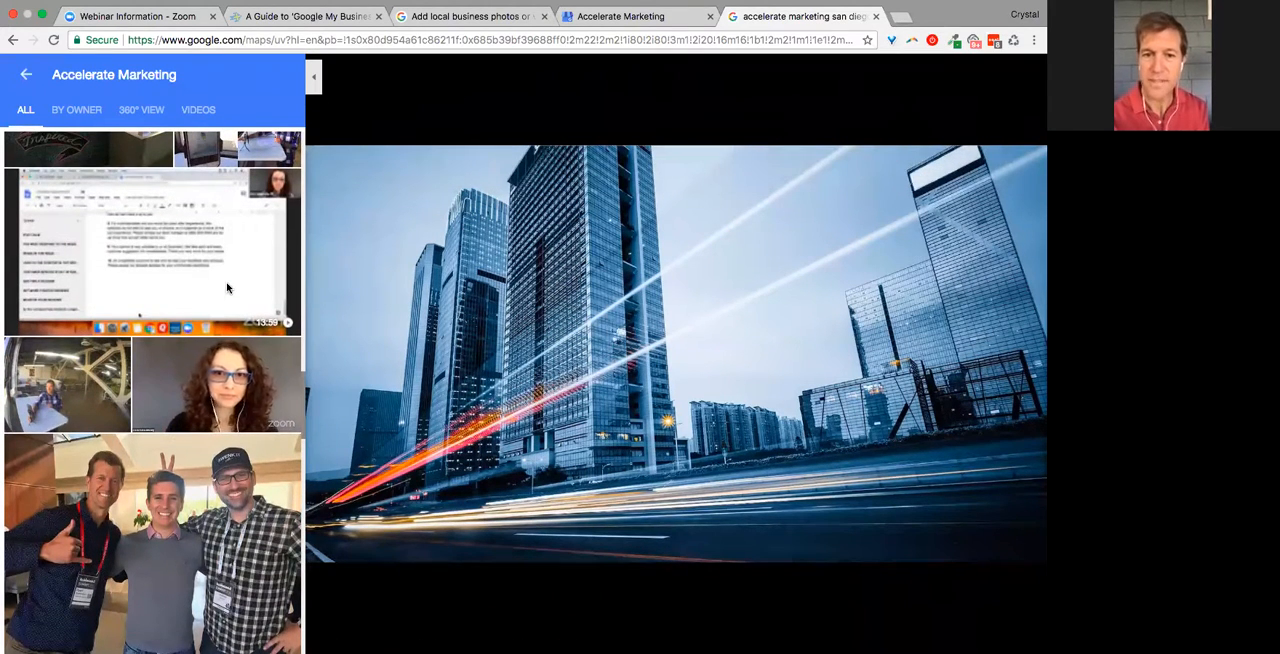
- Scroll further down the Accelerate Marketing gallery through the remaining photos
scroll("down", 3)
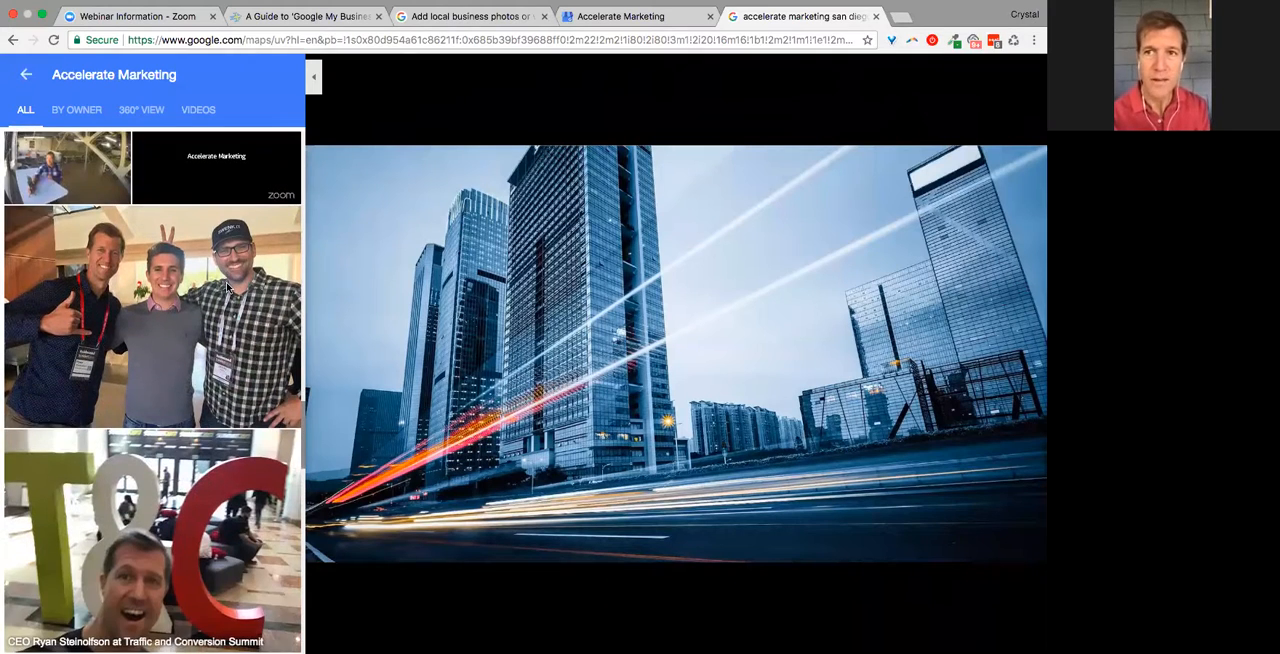
scroll("down", 3)
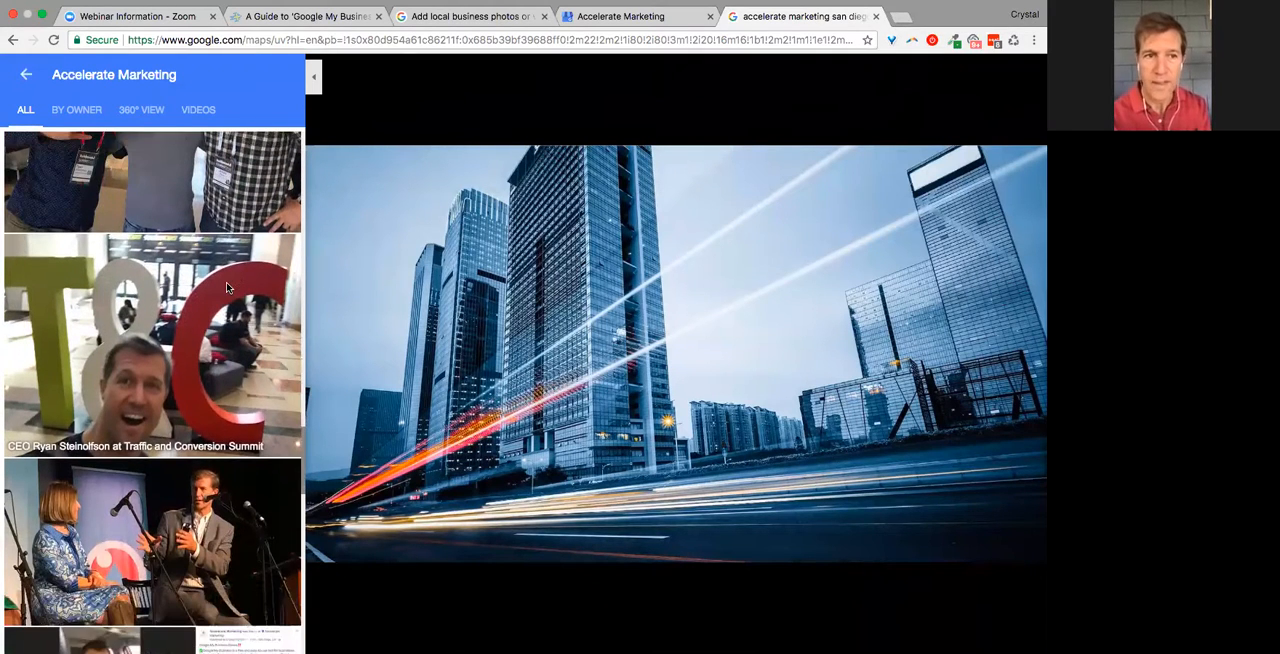
scroll("down", 3)
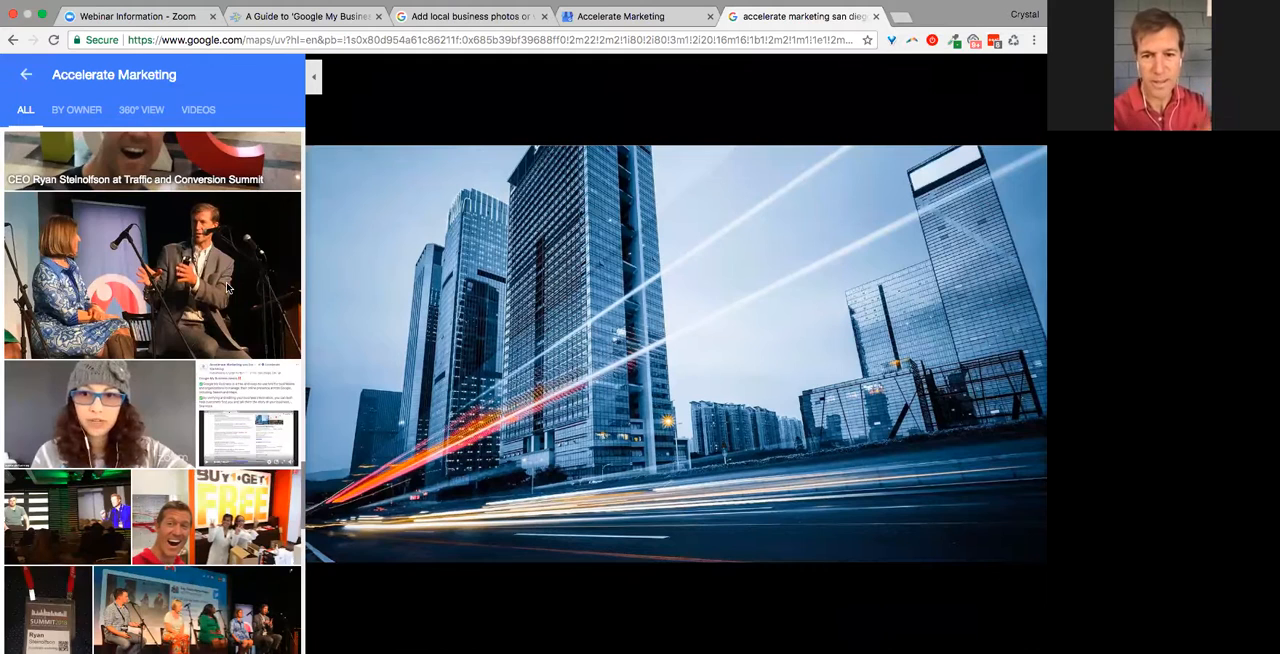
scroll("down", 3)
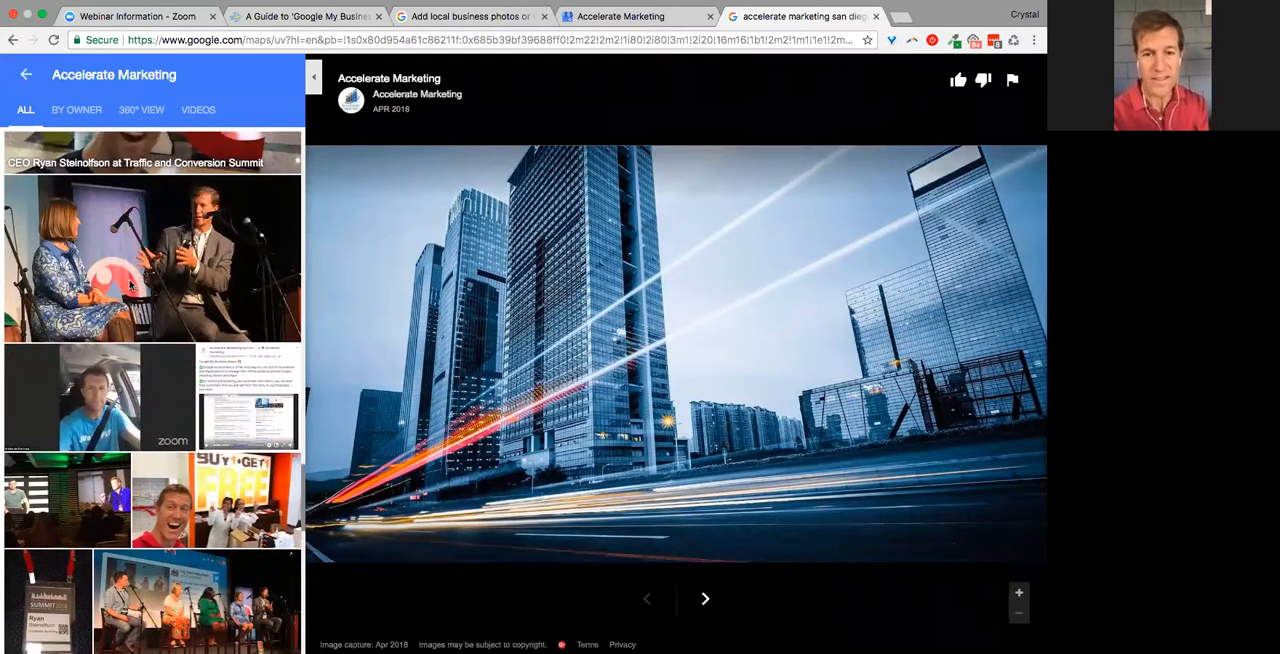
scroll("down", 3)
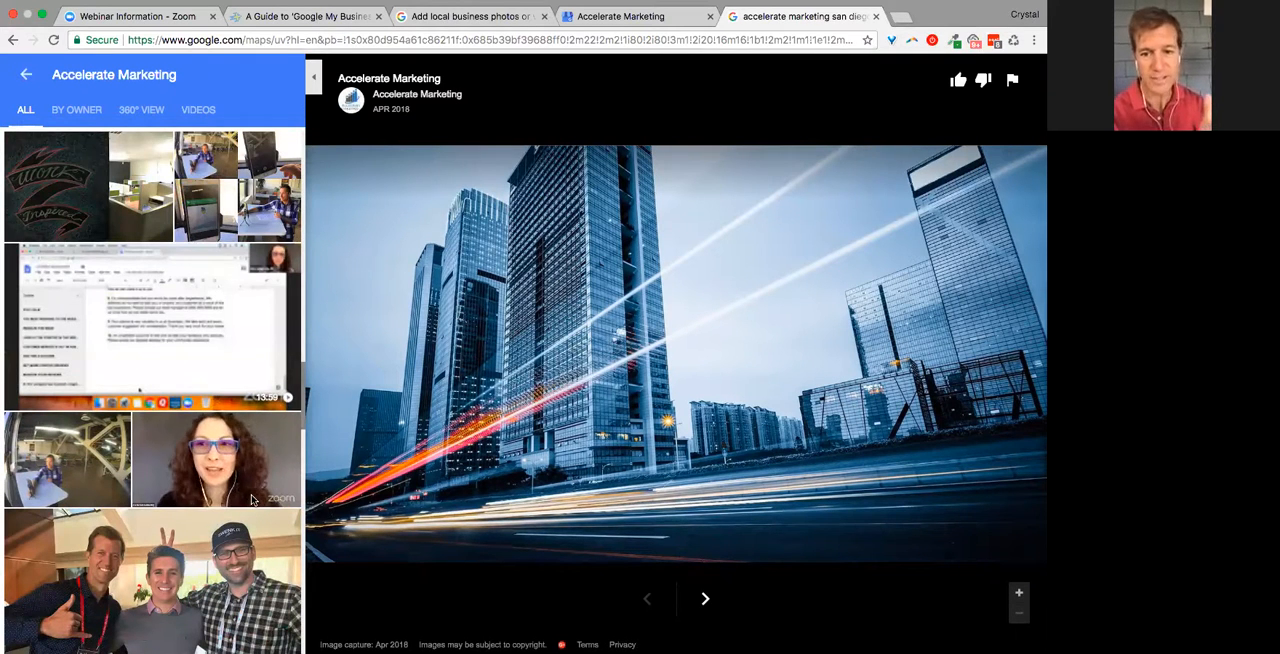
scroll("down", 3)
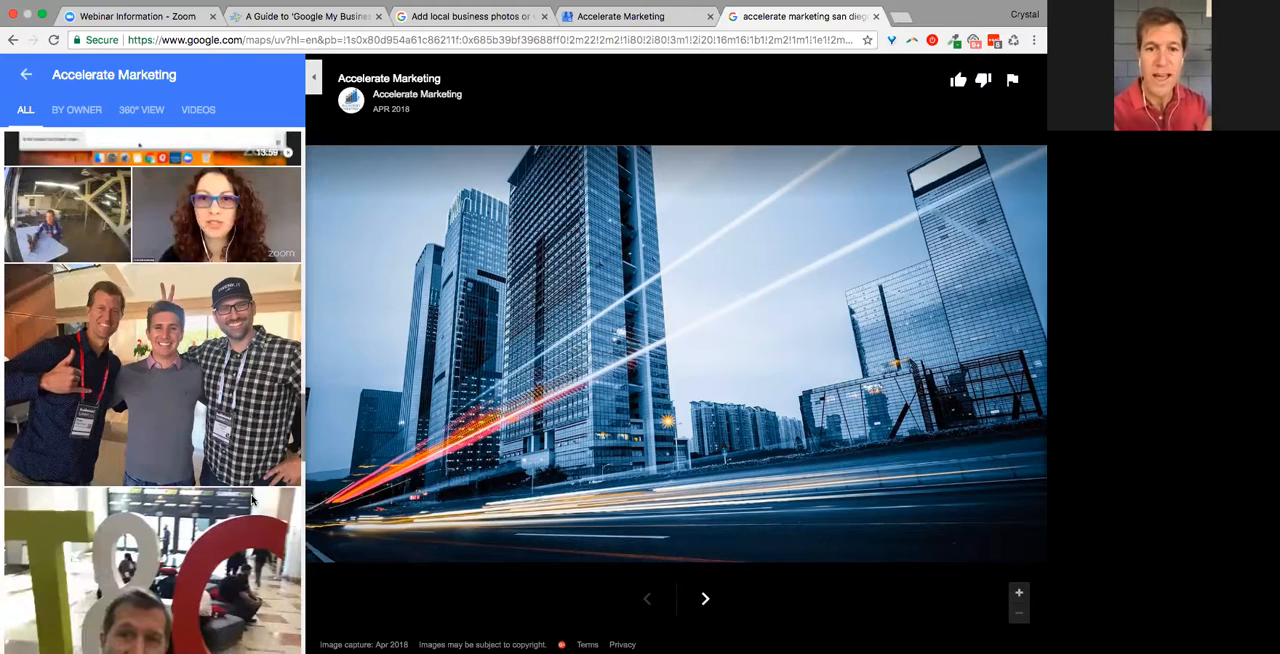
scroll("down", 3)
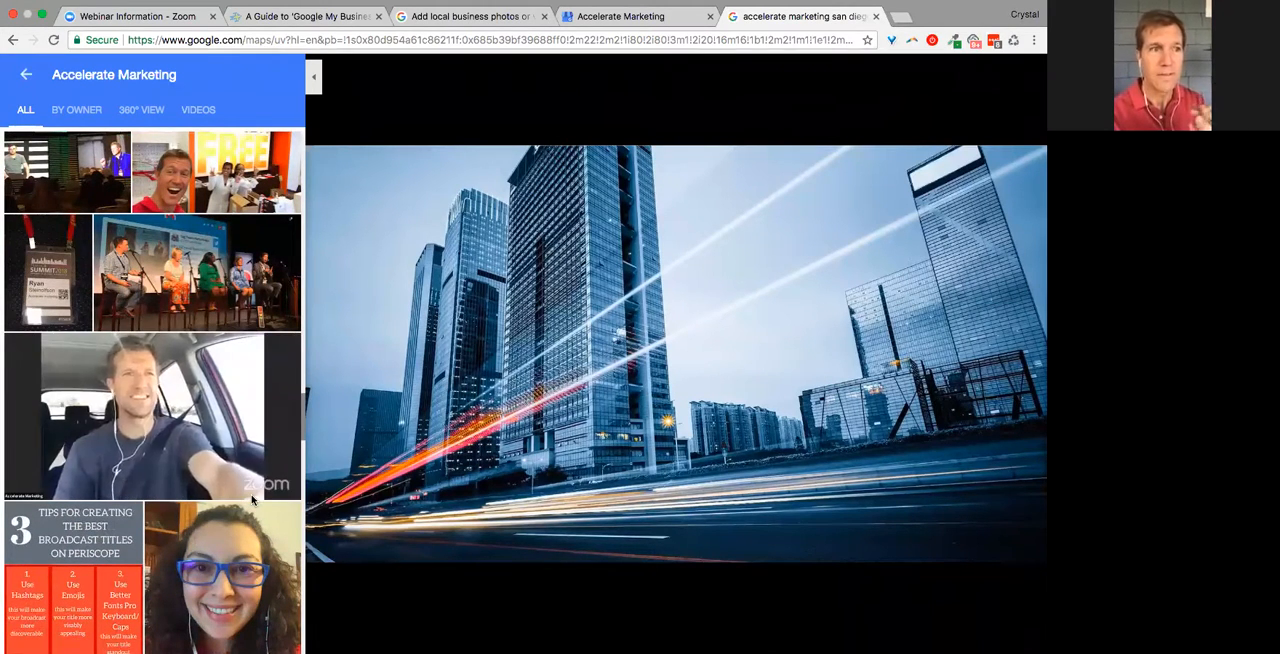
scroll("down", 3)
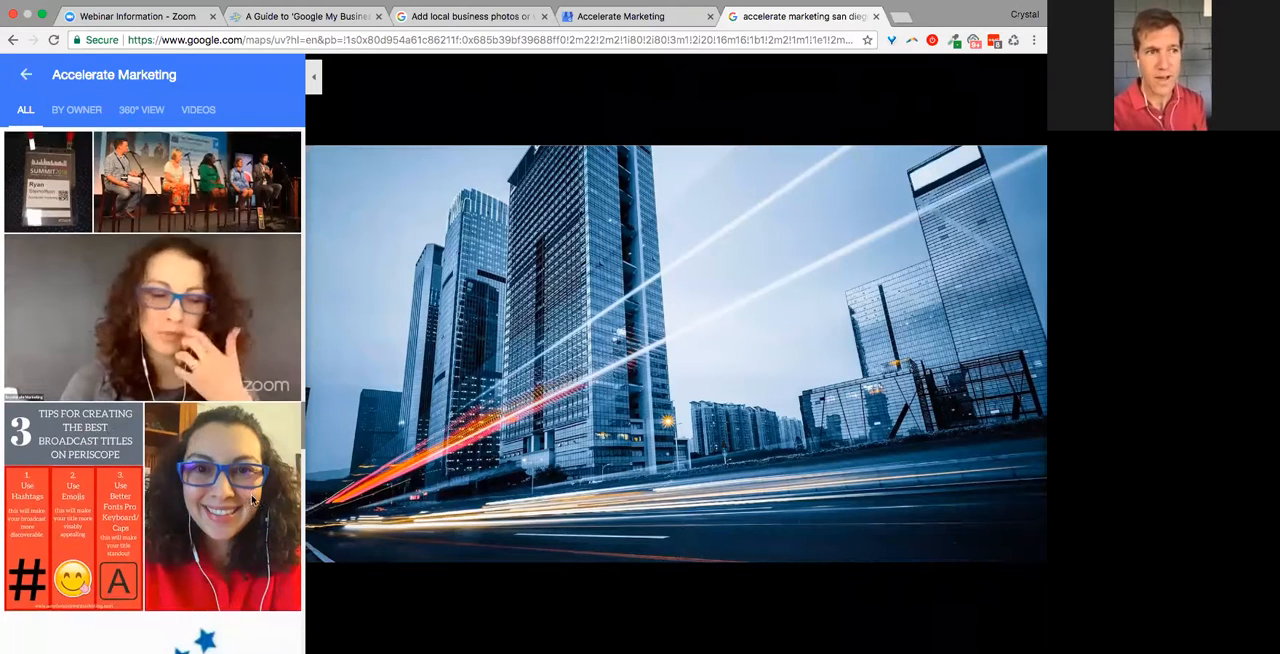
scroll("down", 3)
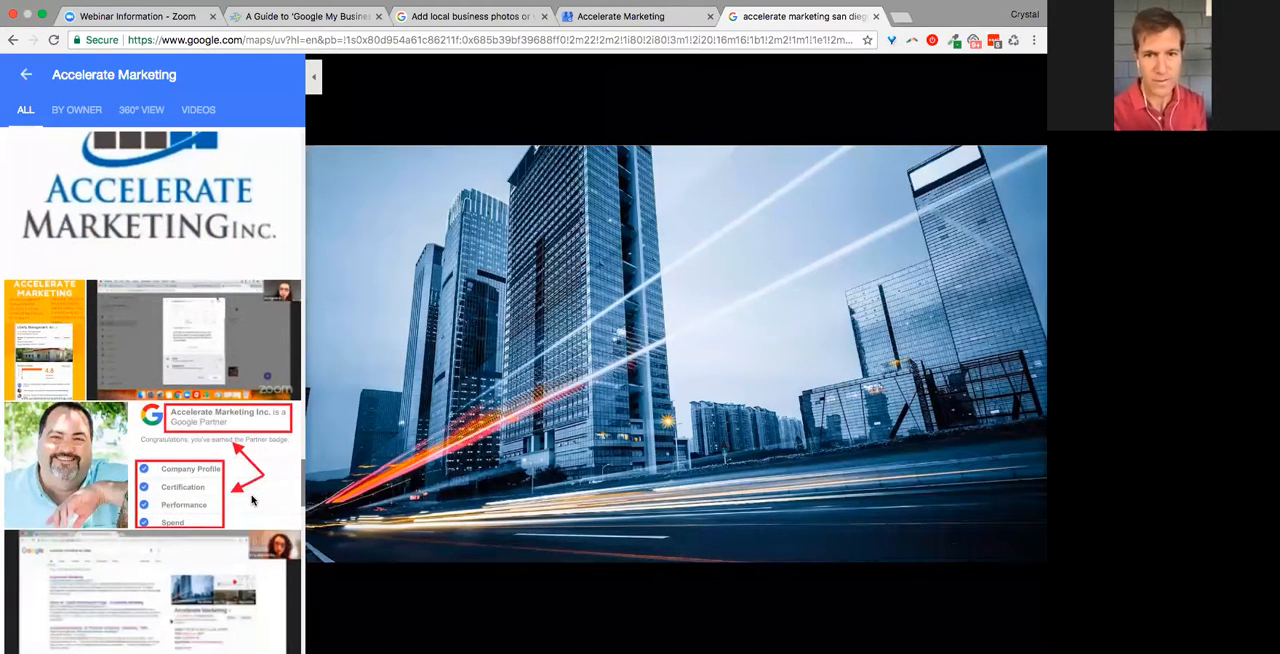
- Scroll to the listing's ratings and address, ending back on the Photo views insights chart
scroll("down", 3)
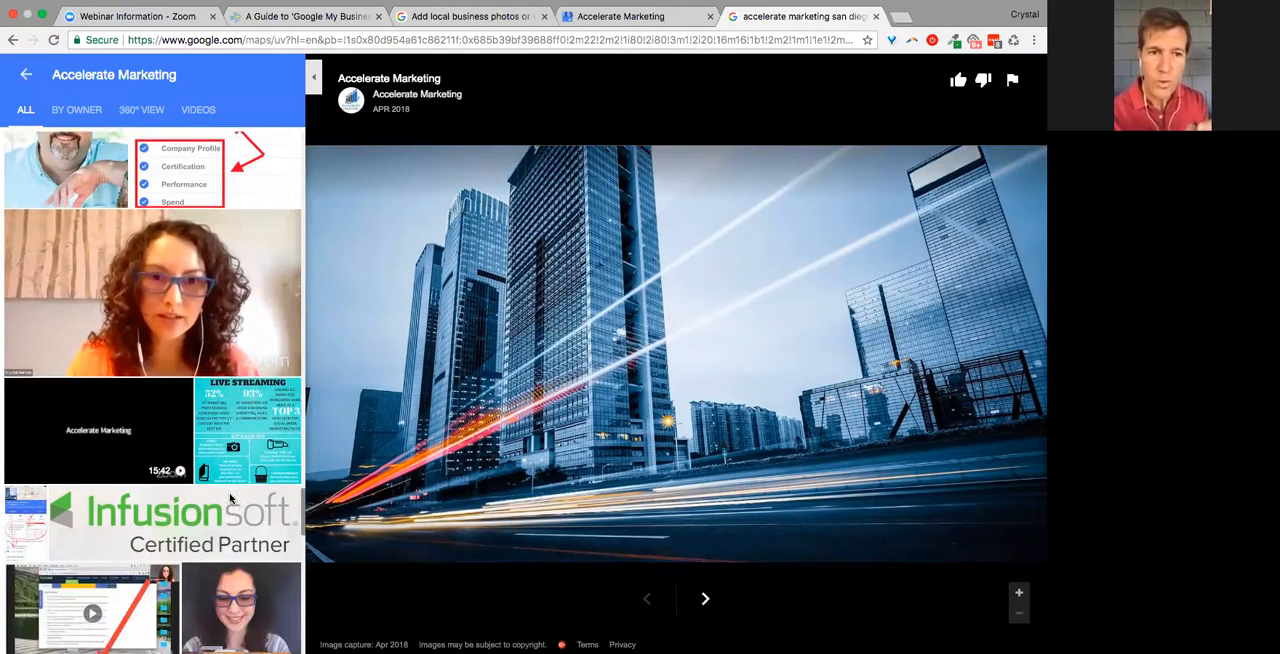
scroll("down", 3)
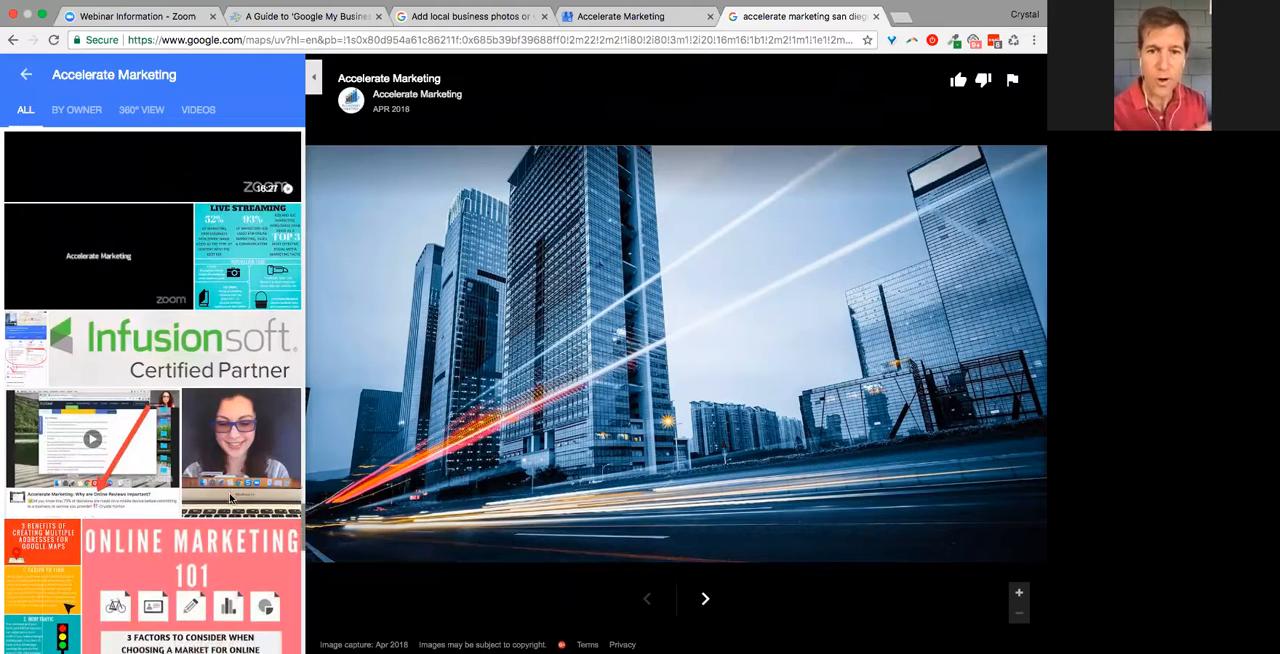
scroll("down", 3)
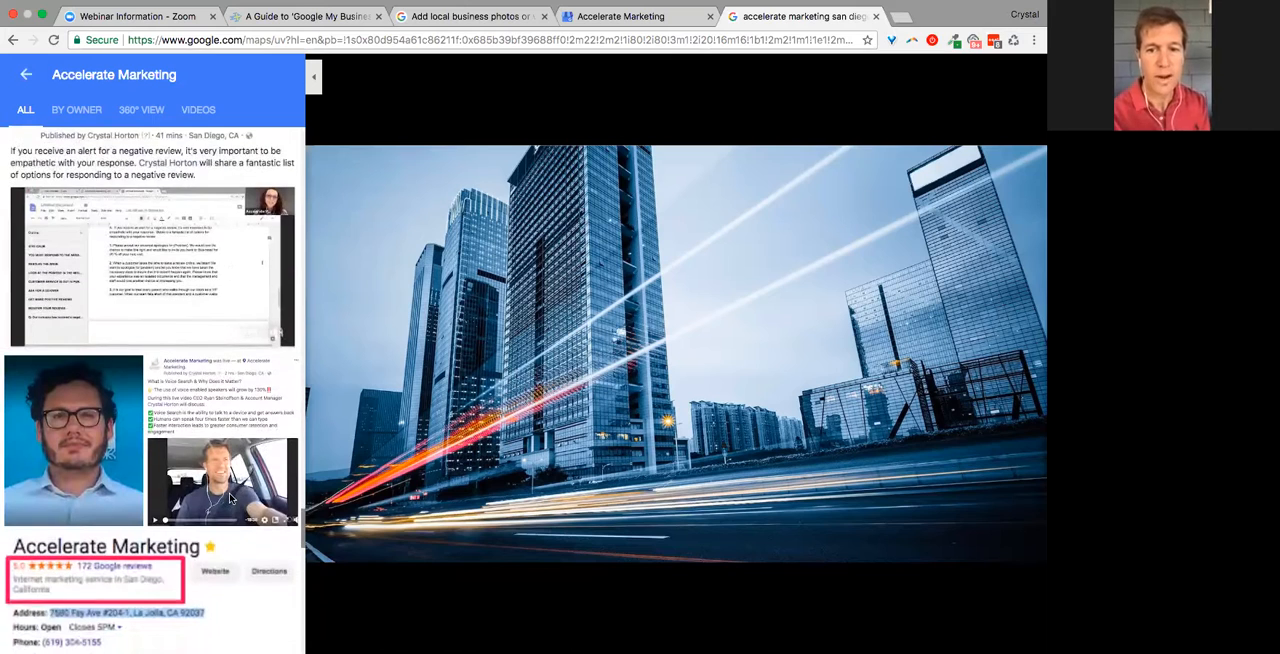
scroll("down", 3)
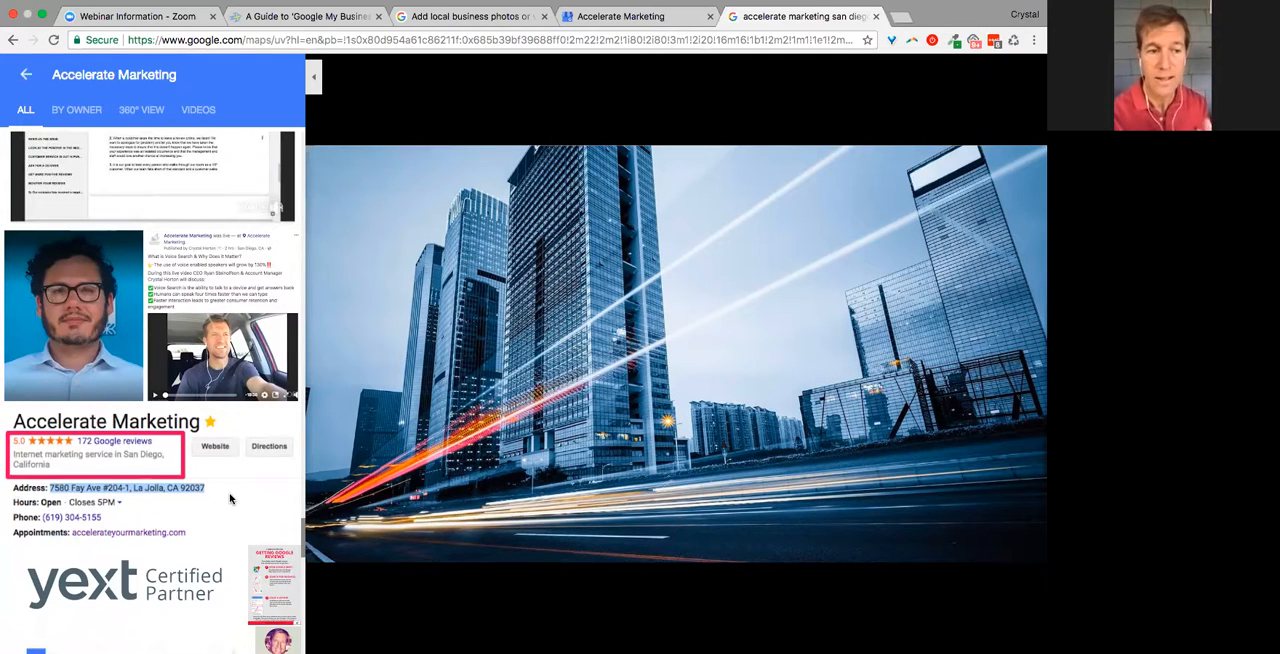
scroll("down", 3)
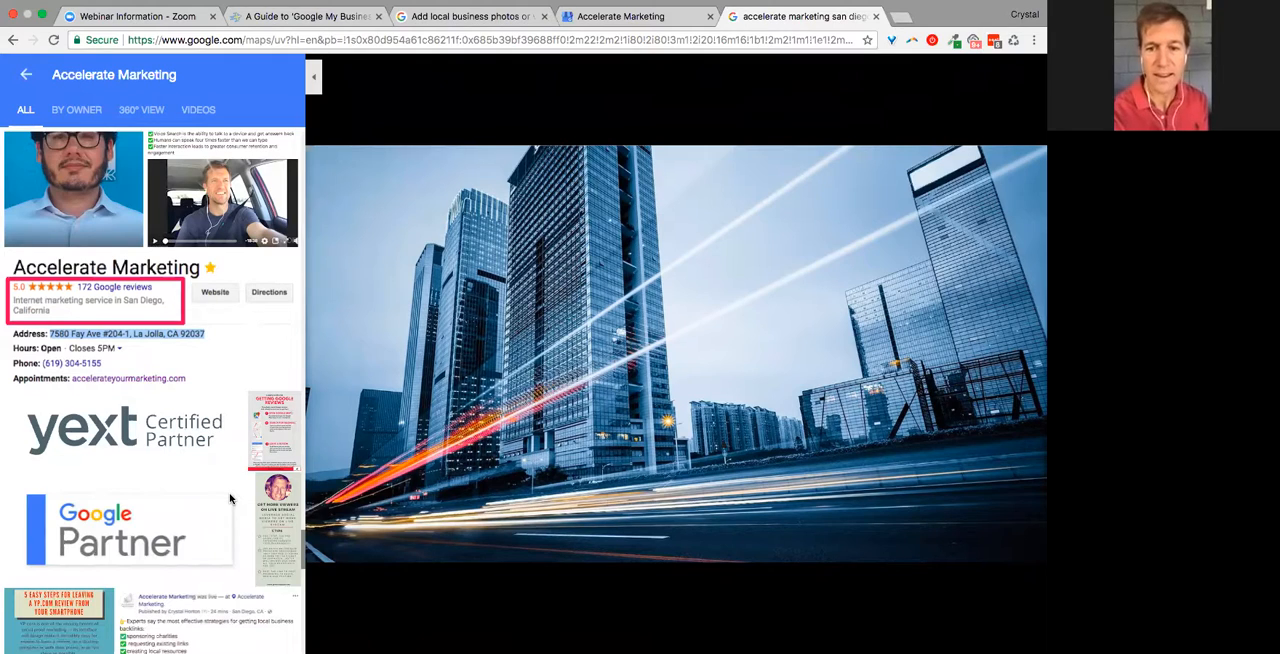
scroll("down", 3)
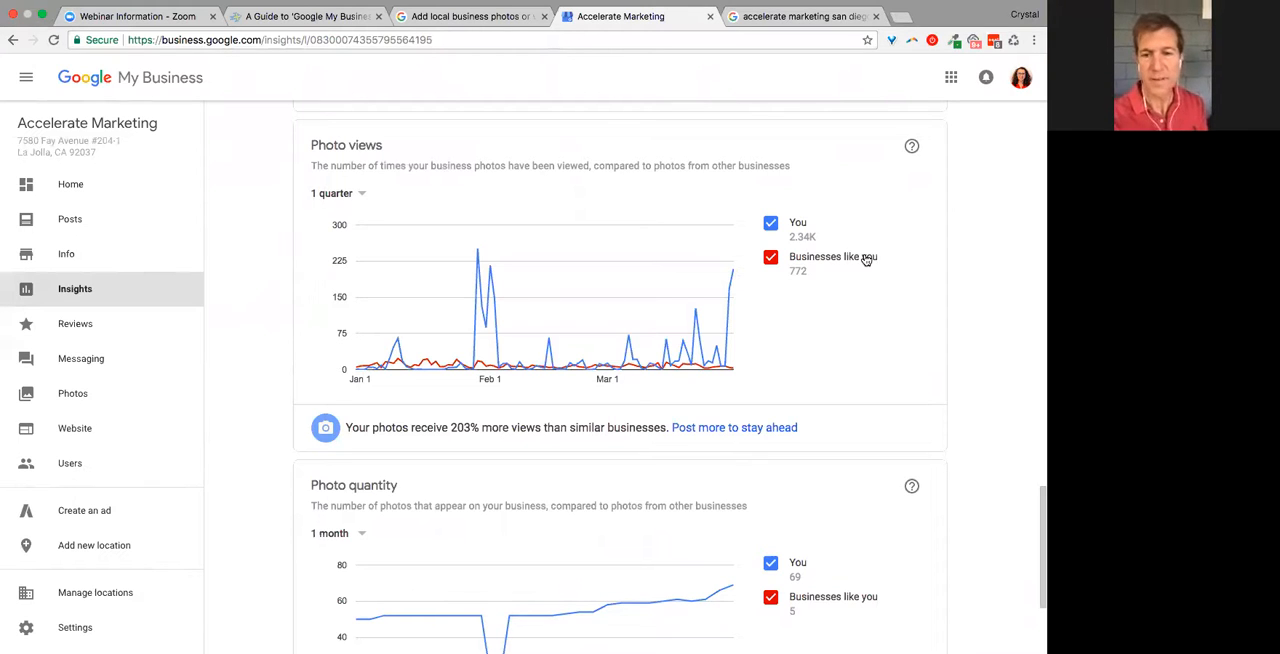
- Scroll the Insights page to the Photo quantity chart showing 69 photos versus 5 for similar businesses
scroll("down", 3)
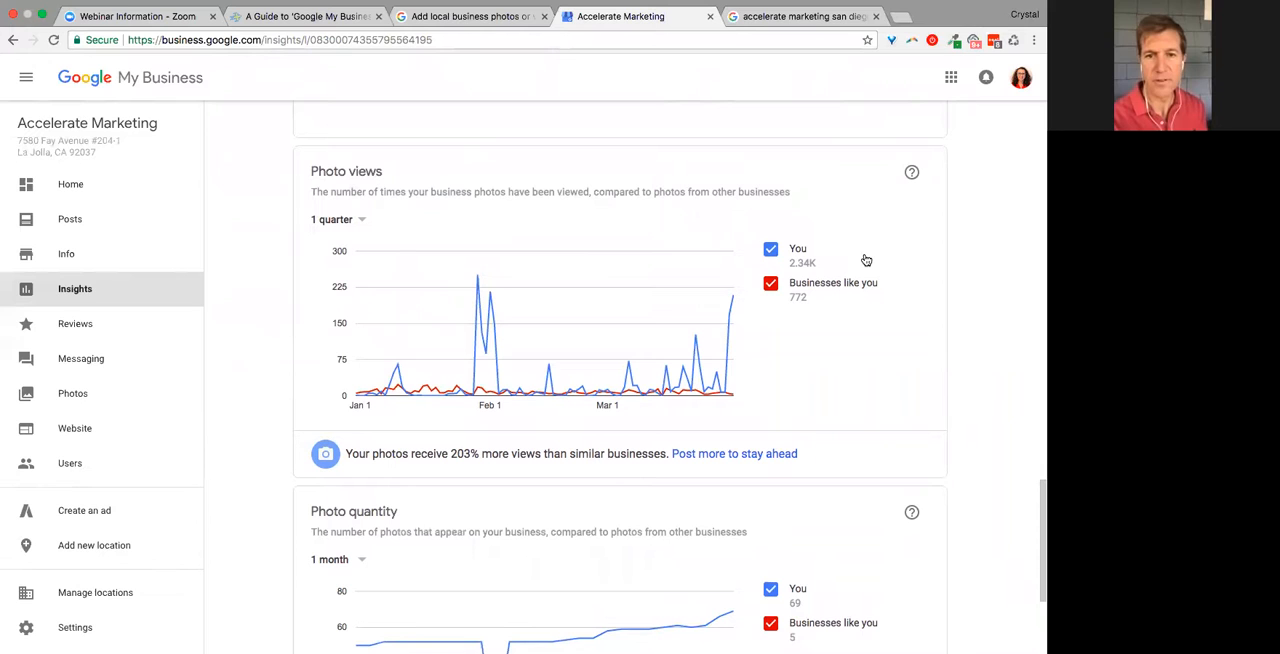
mouse_move(814, 276)
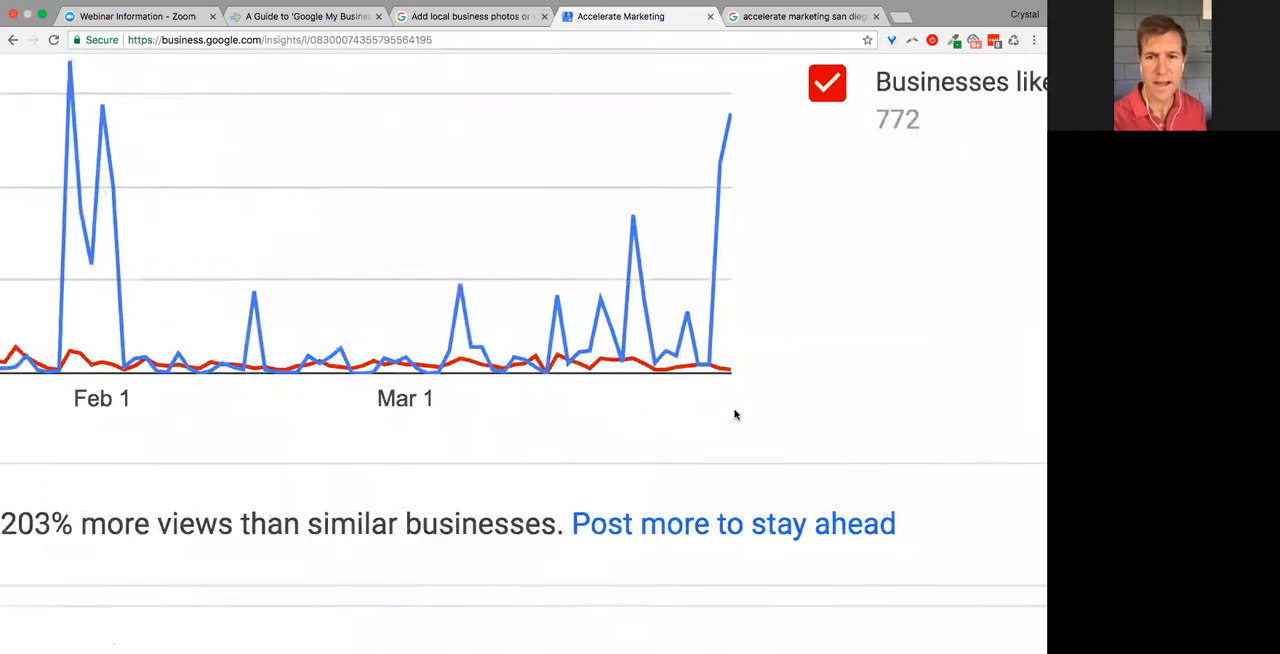
scroll("down", 3)
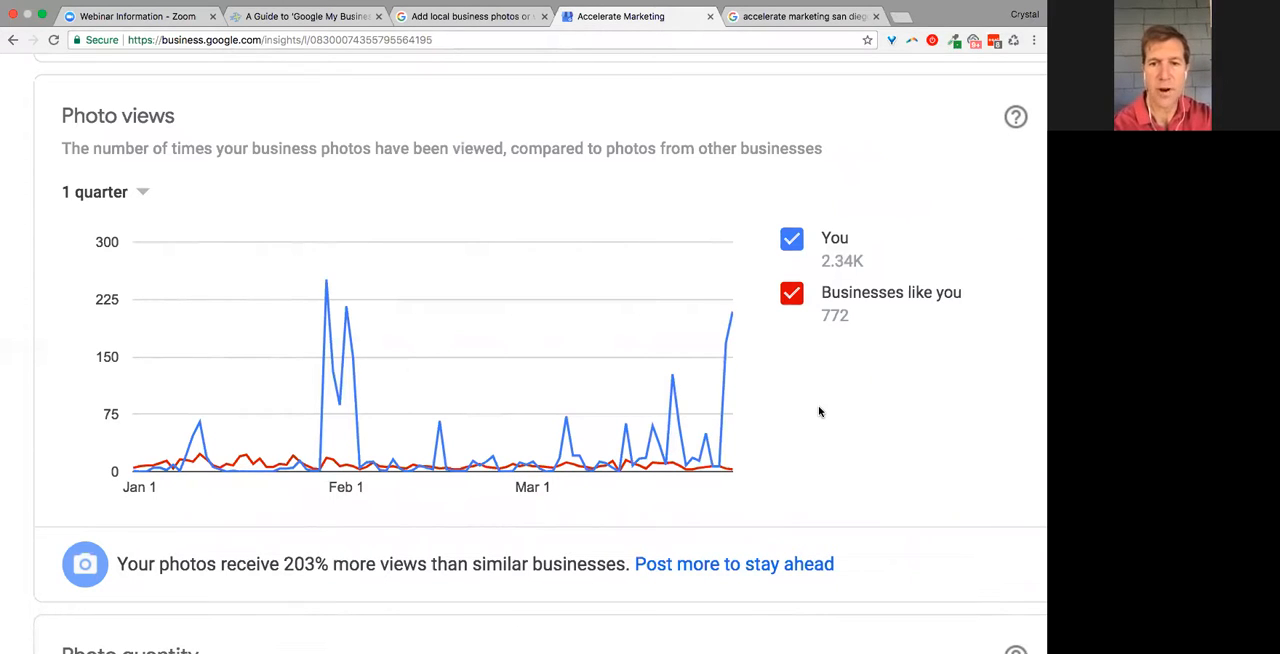
mouse_move(572, 490)
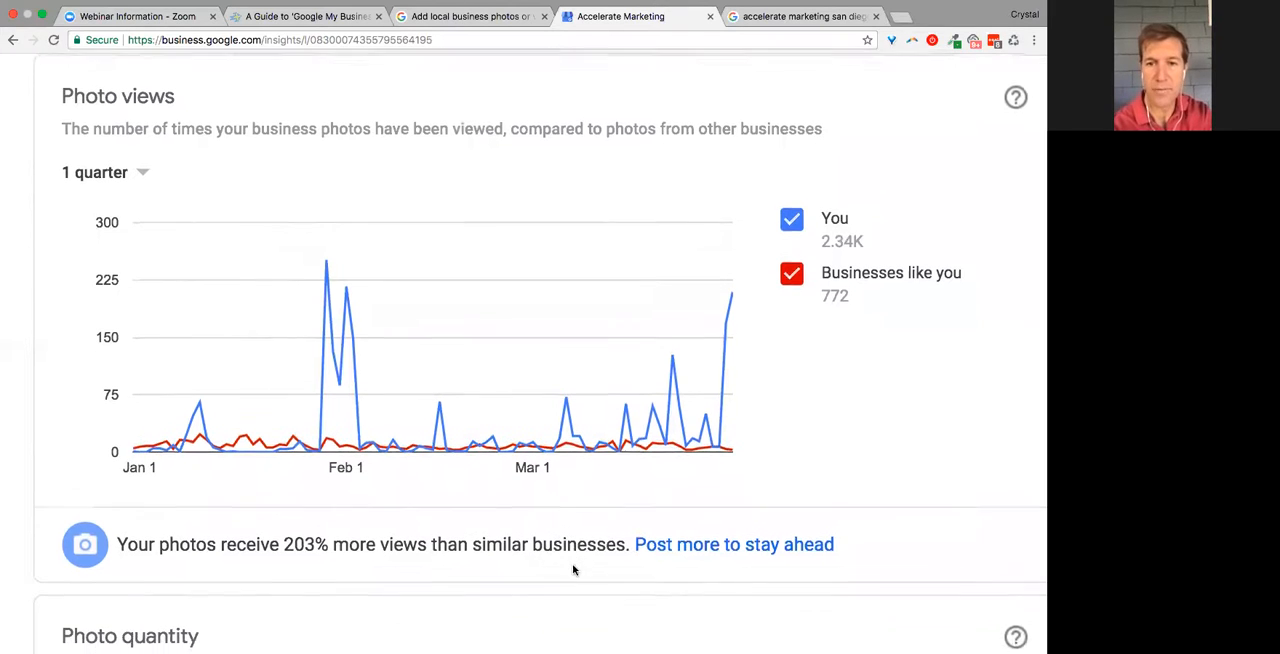
scroll("down", 3)
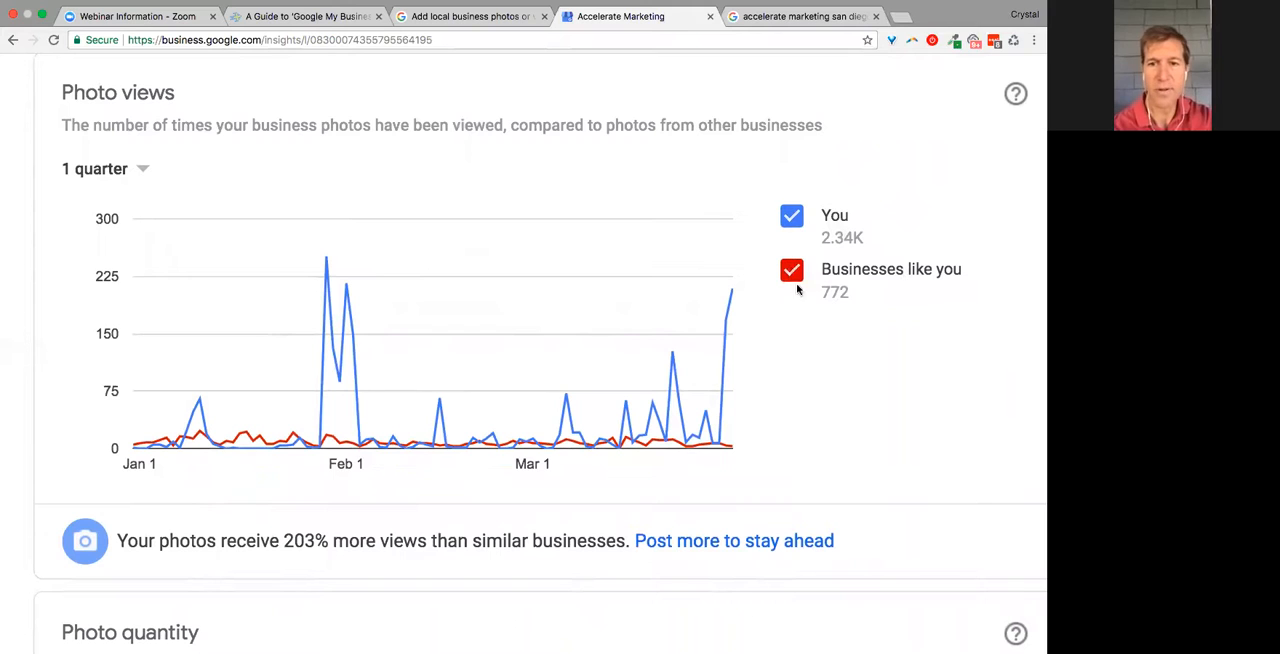
mouse_move(904, 284)
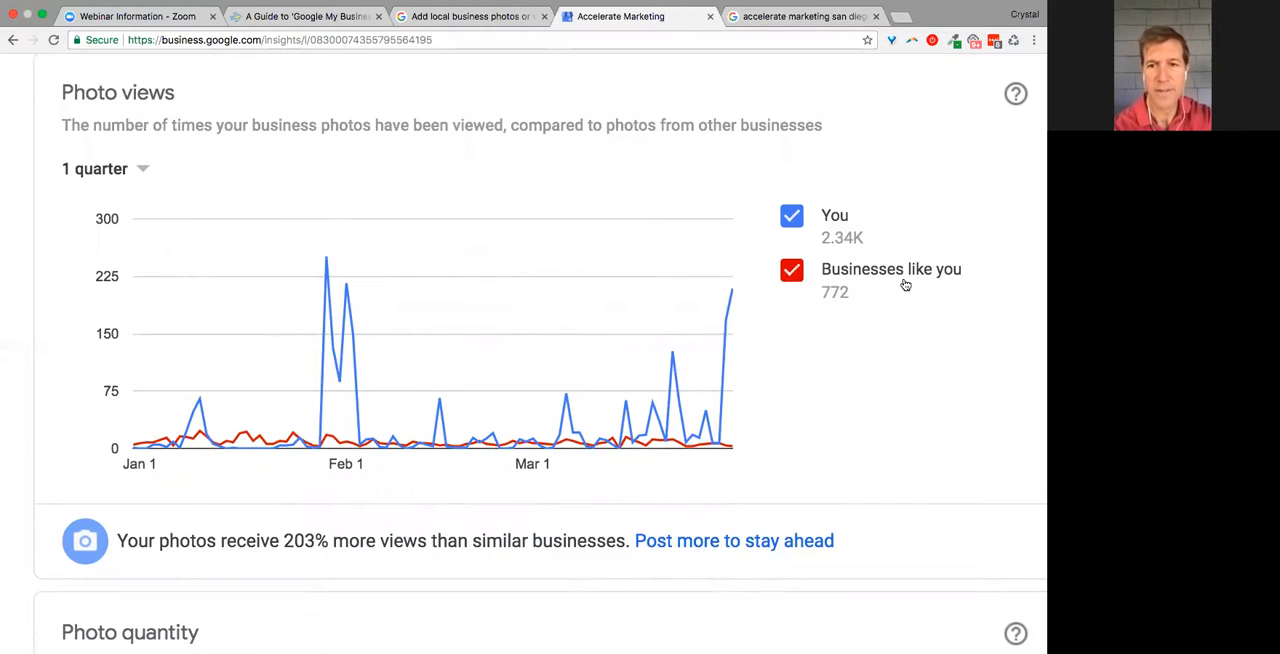
scroll("down", 3)
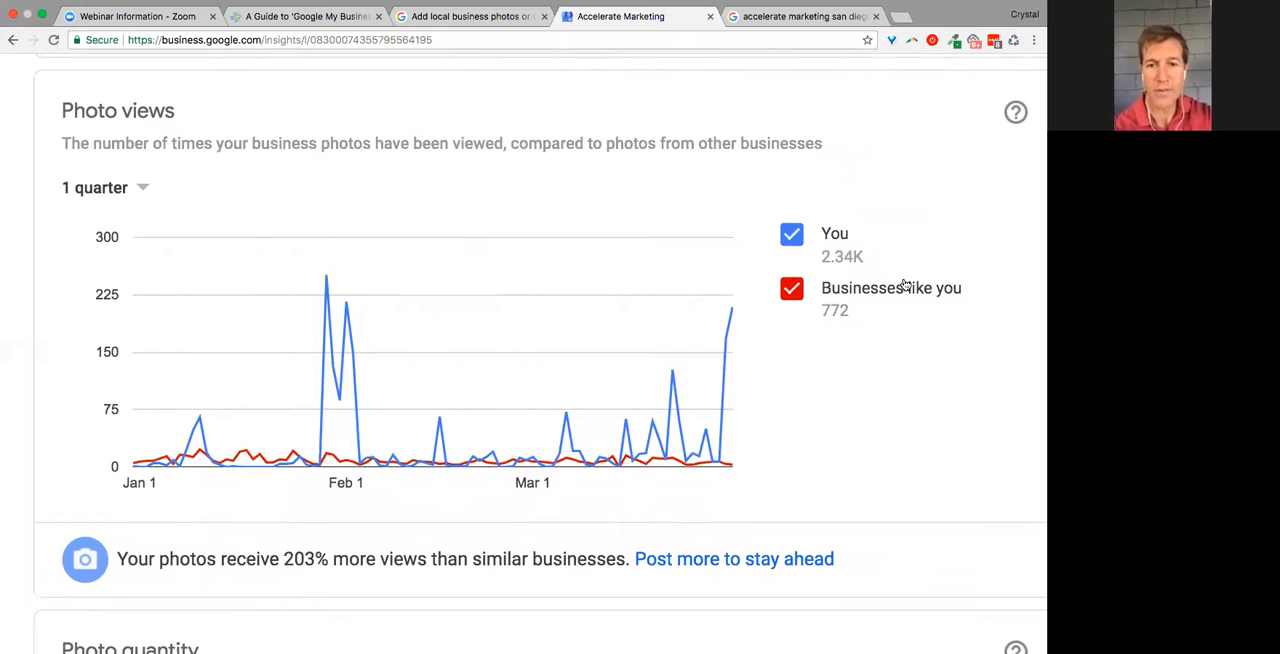
scroll("down", 3)
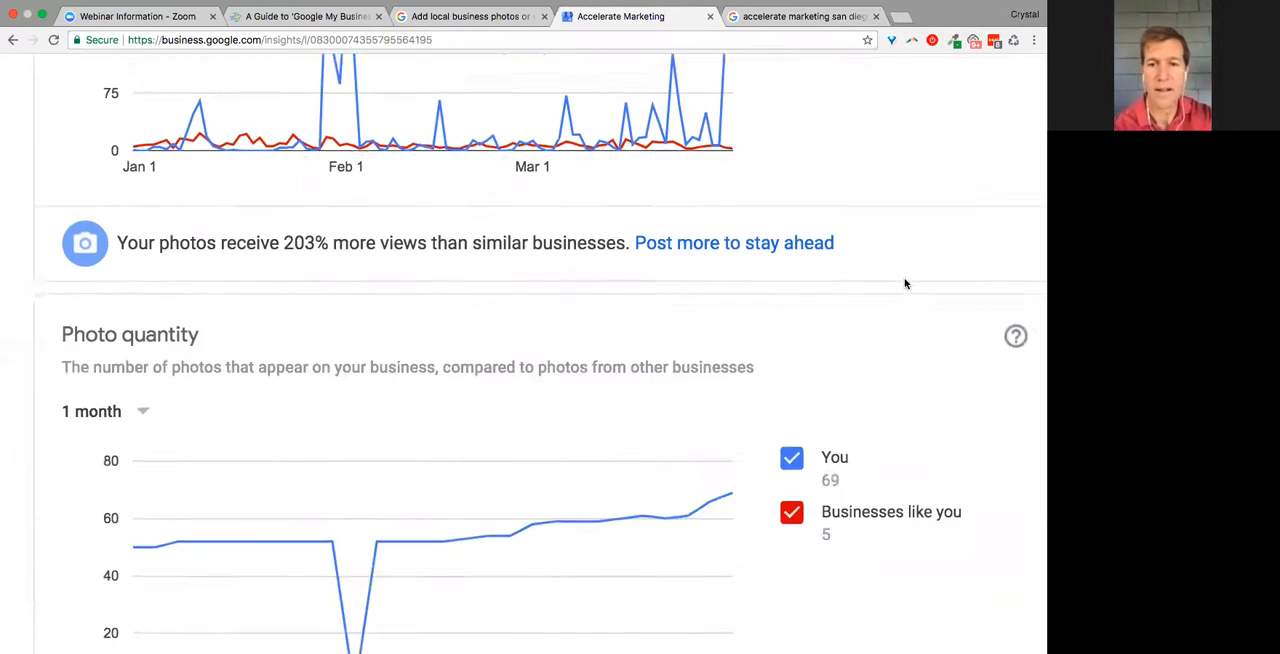
scroll("down", 3)
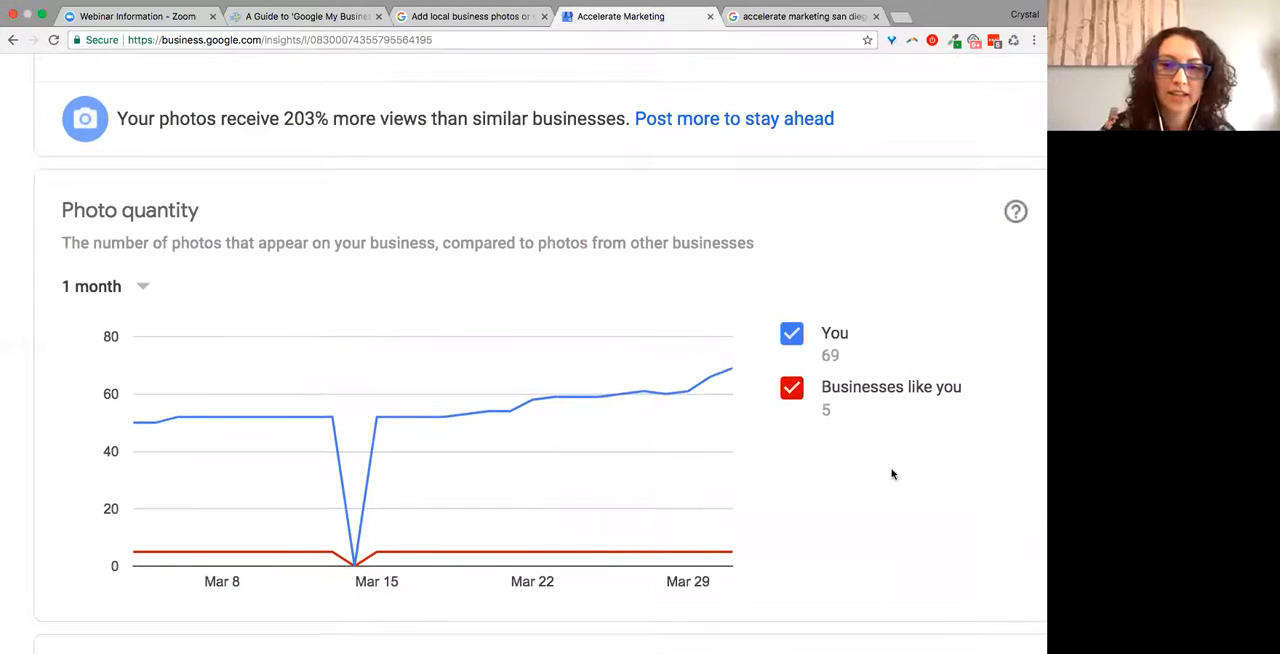
scroll("down", 3)
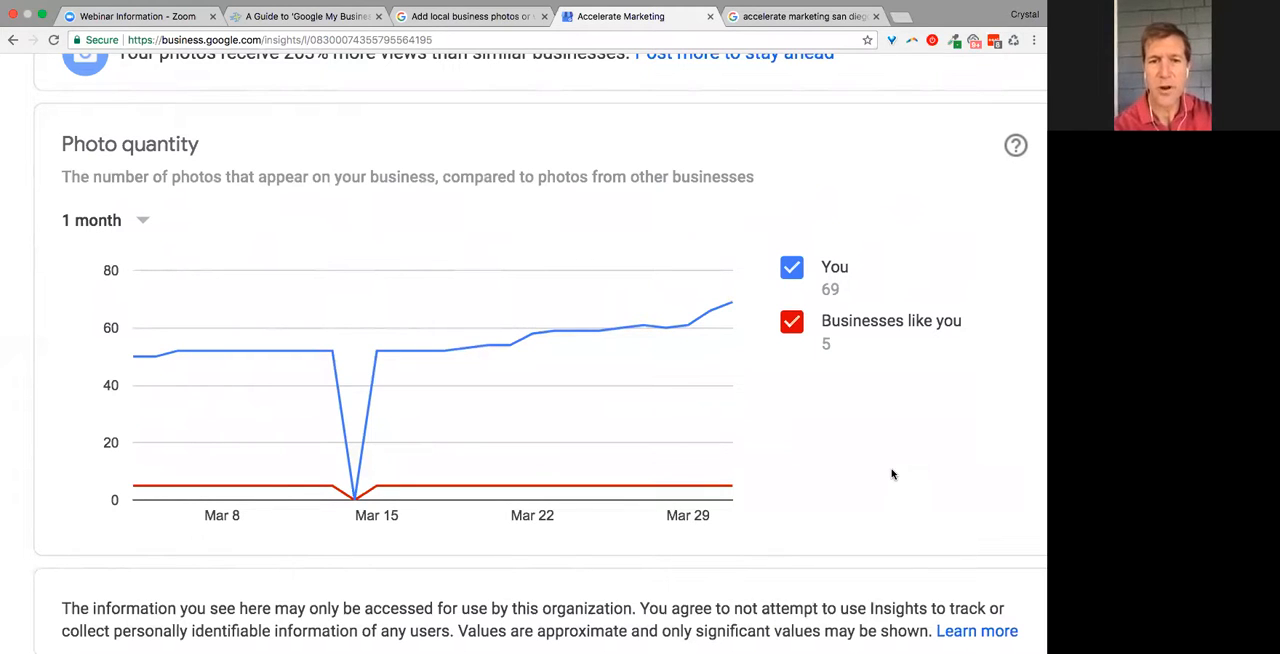
mouse_move(260, 324)
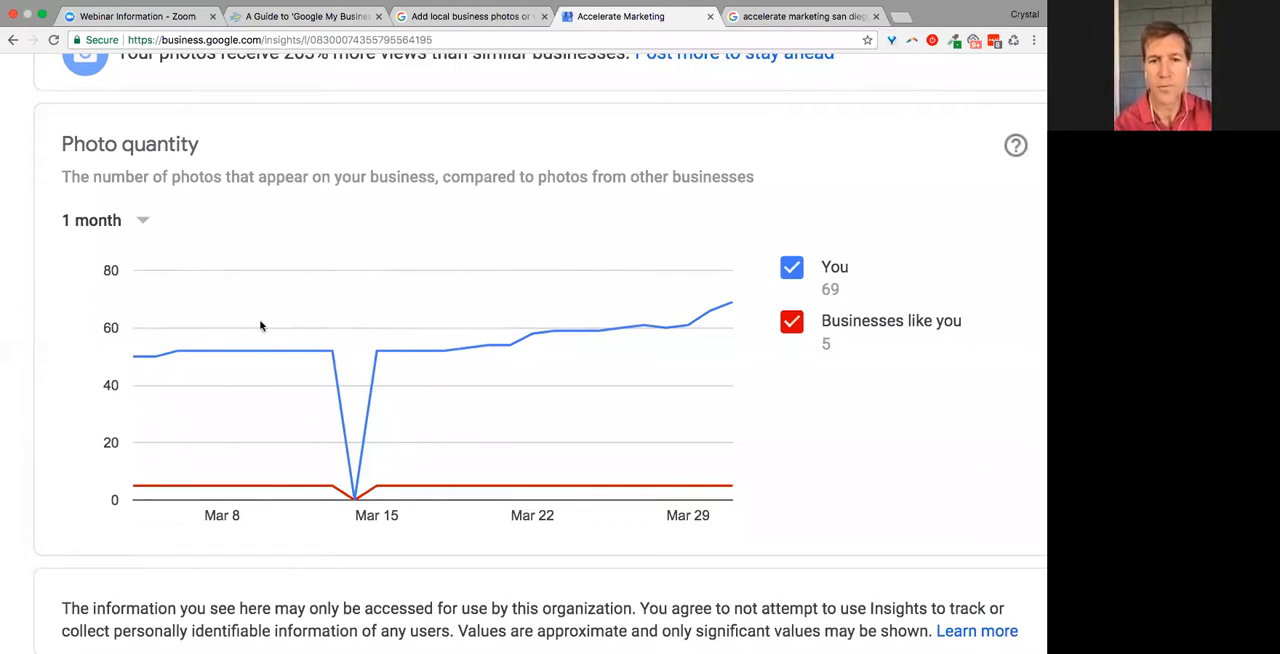
- Switch the Photo quantity chart's time range from 1 month to 1 quarter
left_click(104, 220)
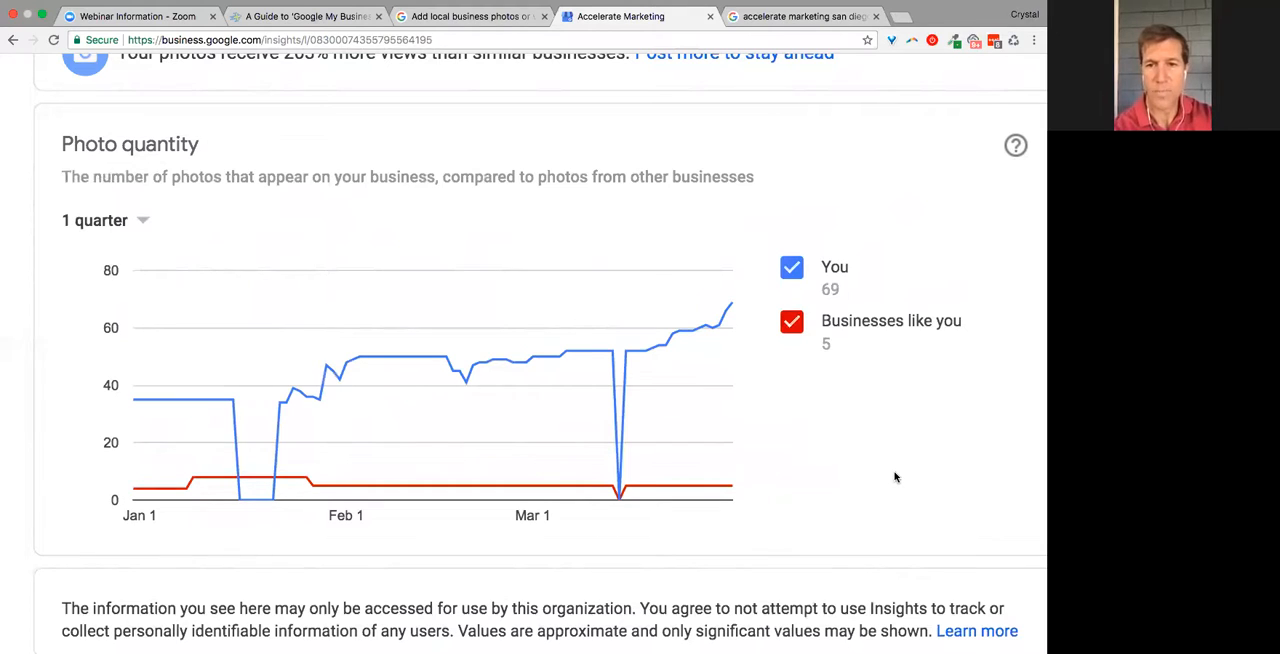
mouse_move(852, 250)
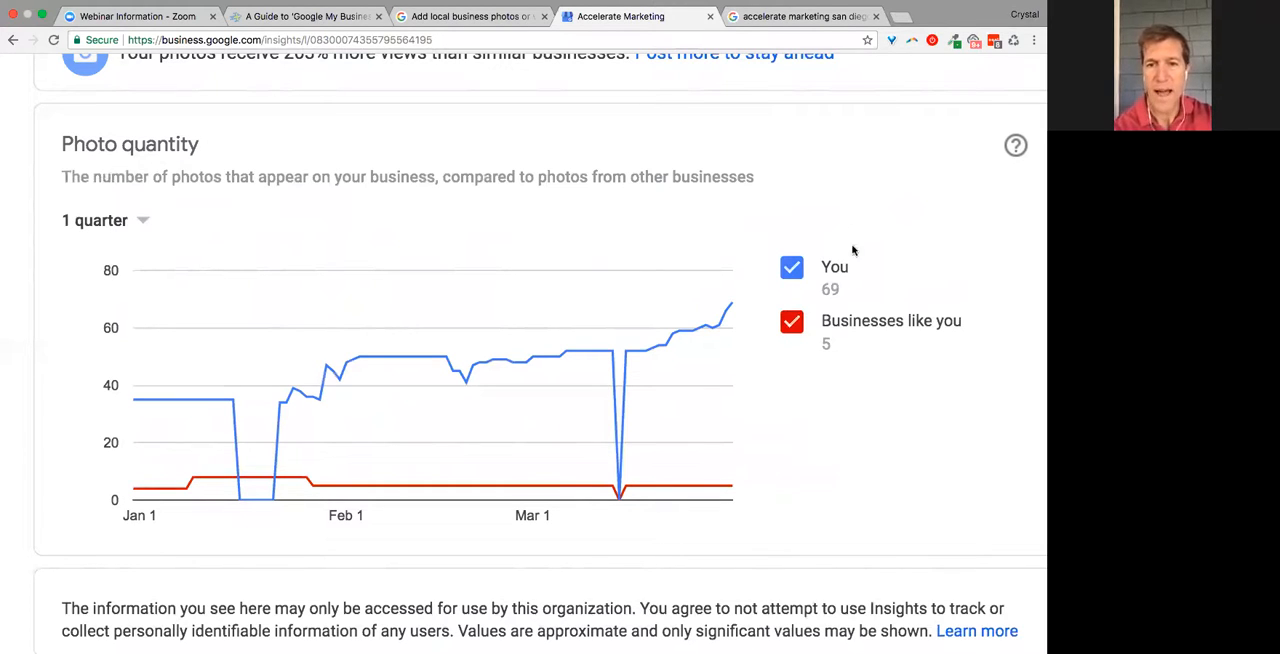
mouse_move(800, 216)
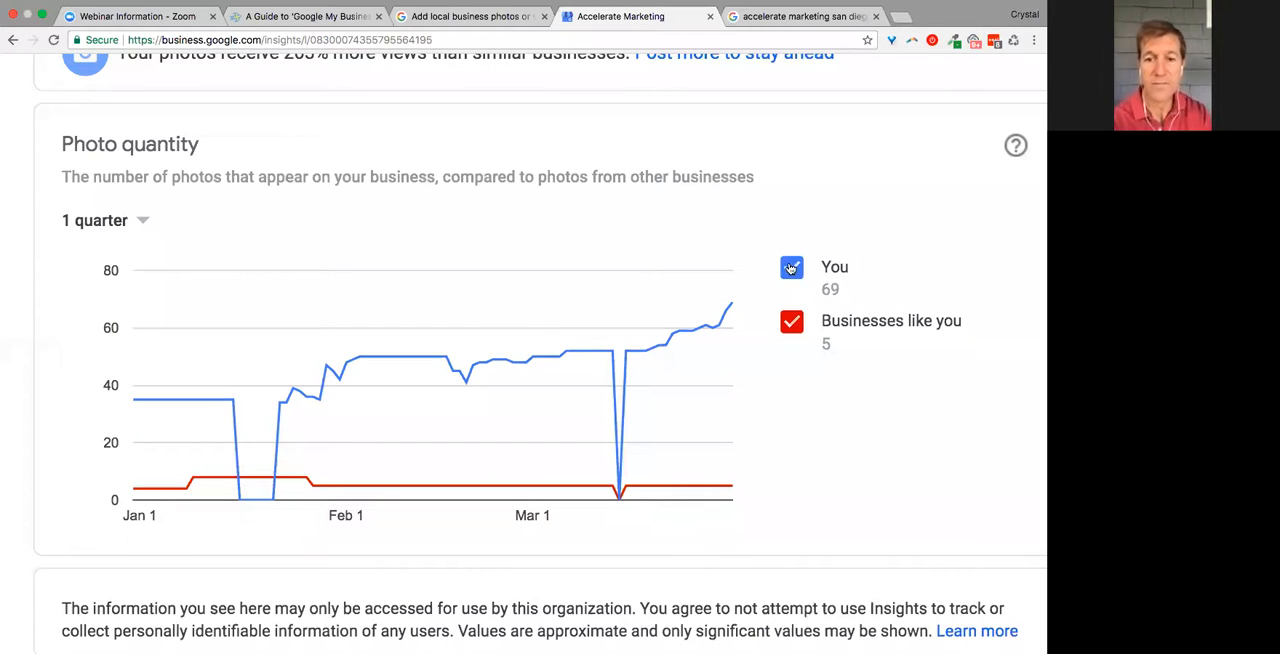
left_click(792, 268)
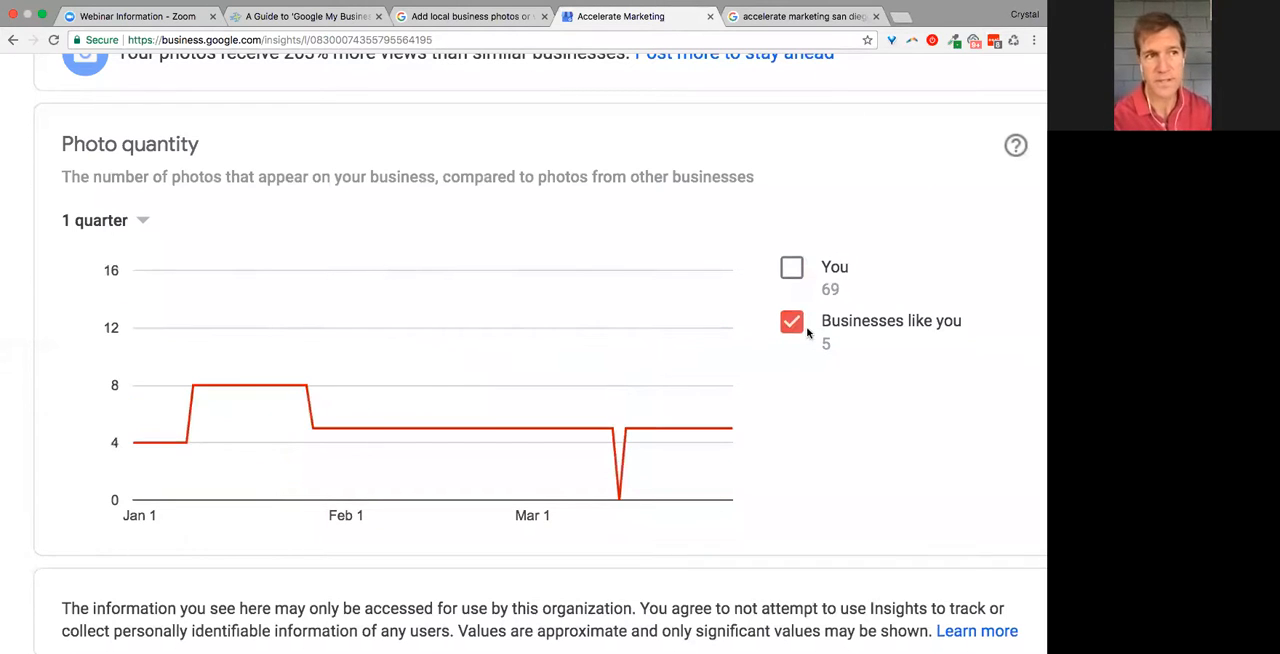
left_click(792, 268)
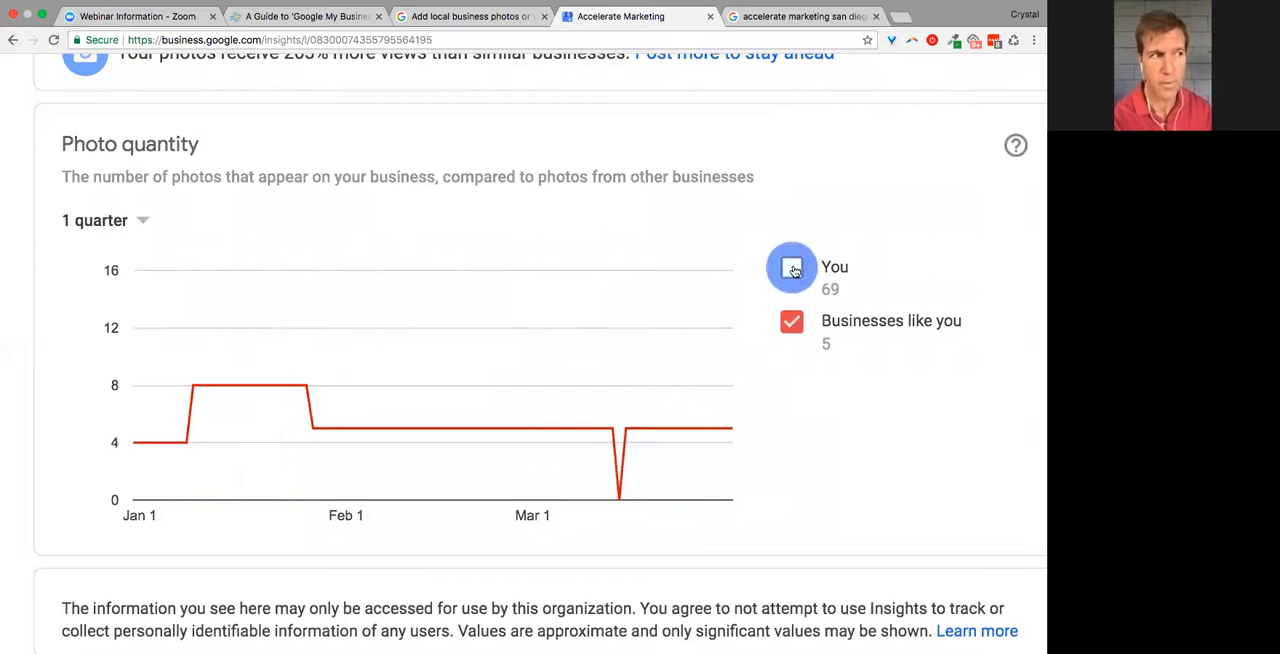
left_click(792, 268)
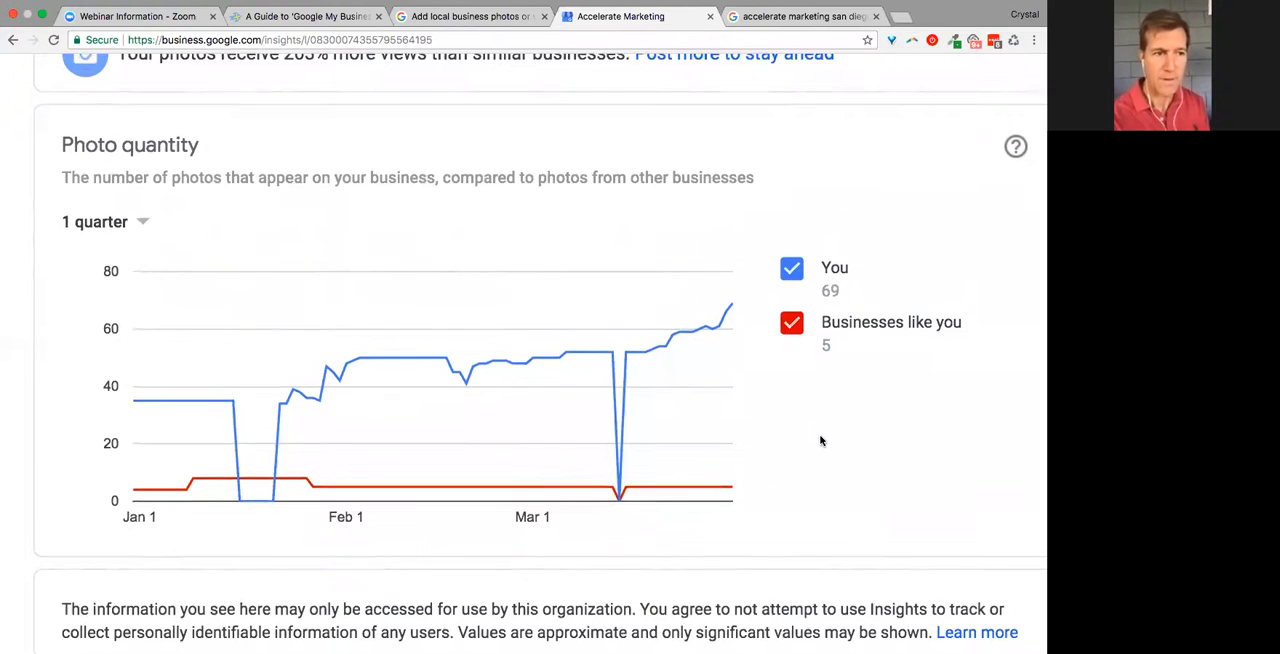
scroll("down", 3)
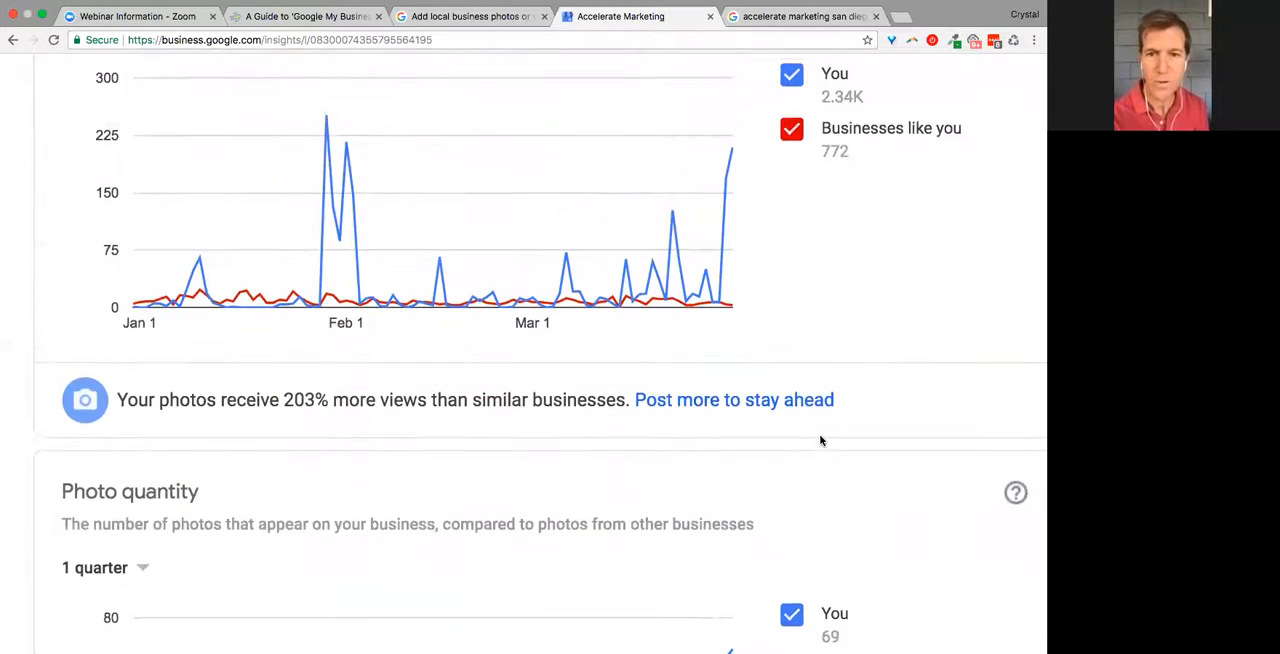